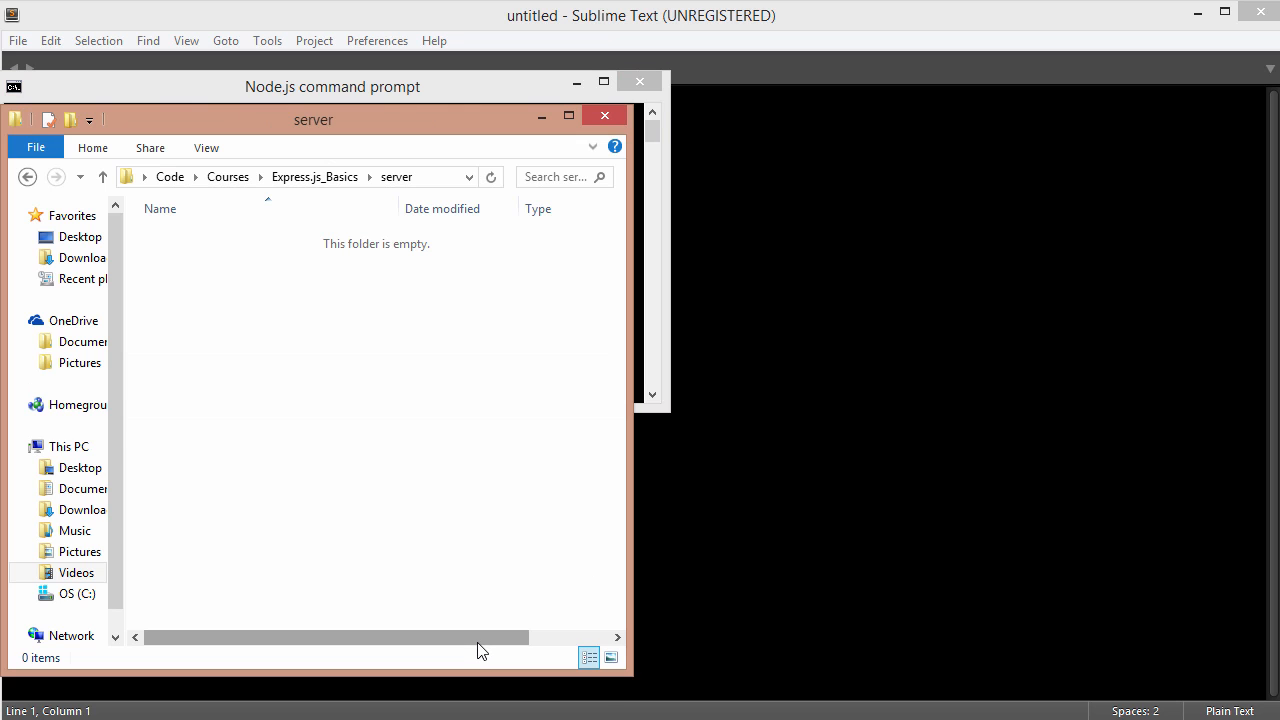
# Bring the Node.js command prompt to the front to move into the server folder.
pyautogui.click(300, 177)
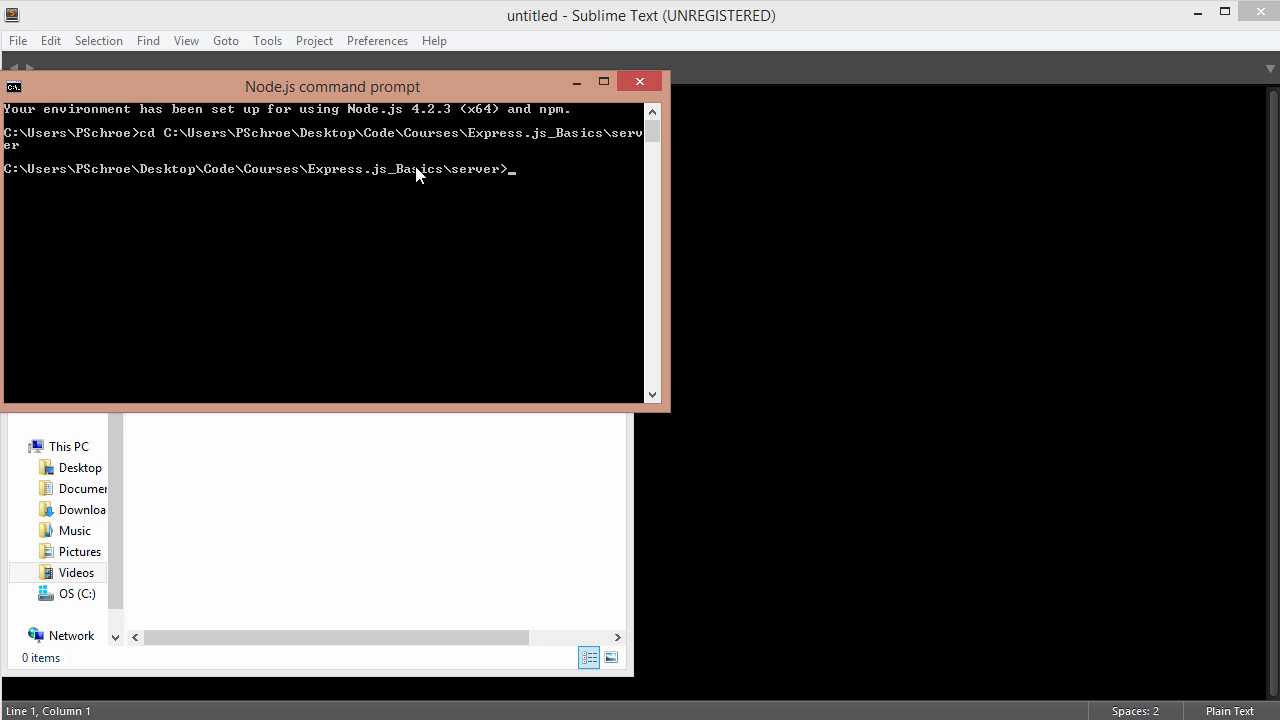
pyautogui.moveTo(464, 88)
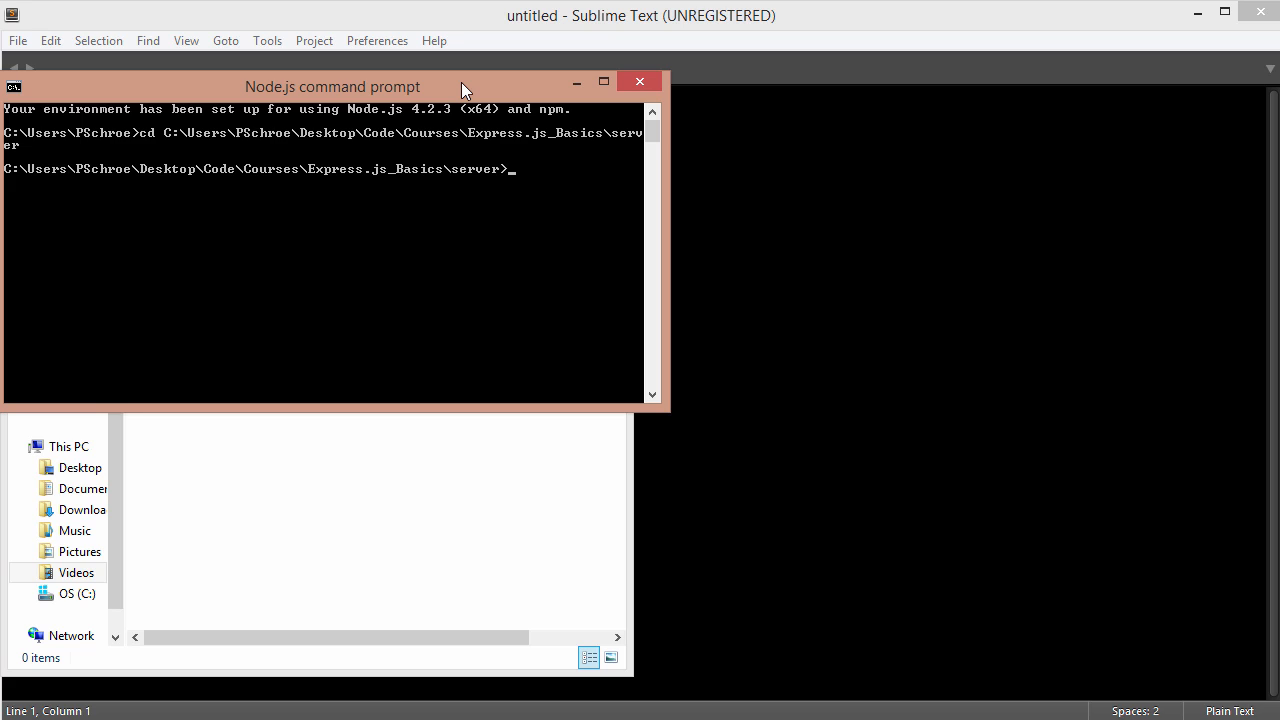
# Run npm init with default answers and confirm with yes to write package.json.
pyautogui.write('npm init')
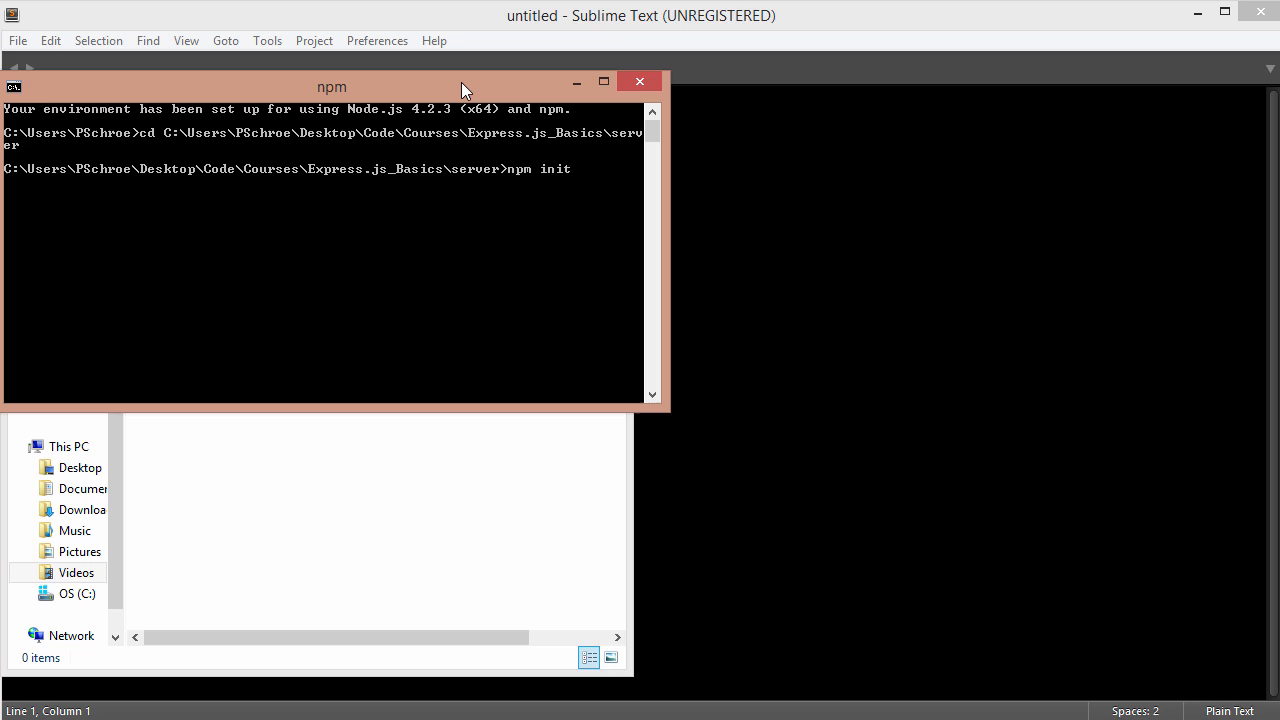
pyautogui.press('enter')
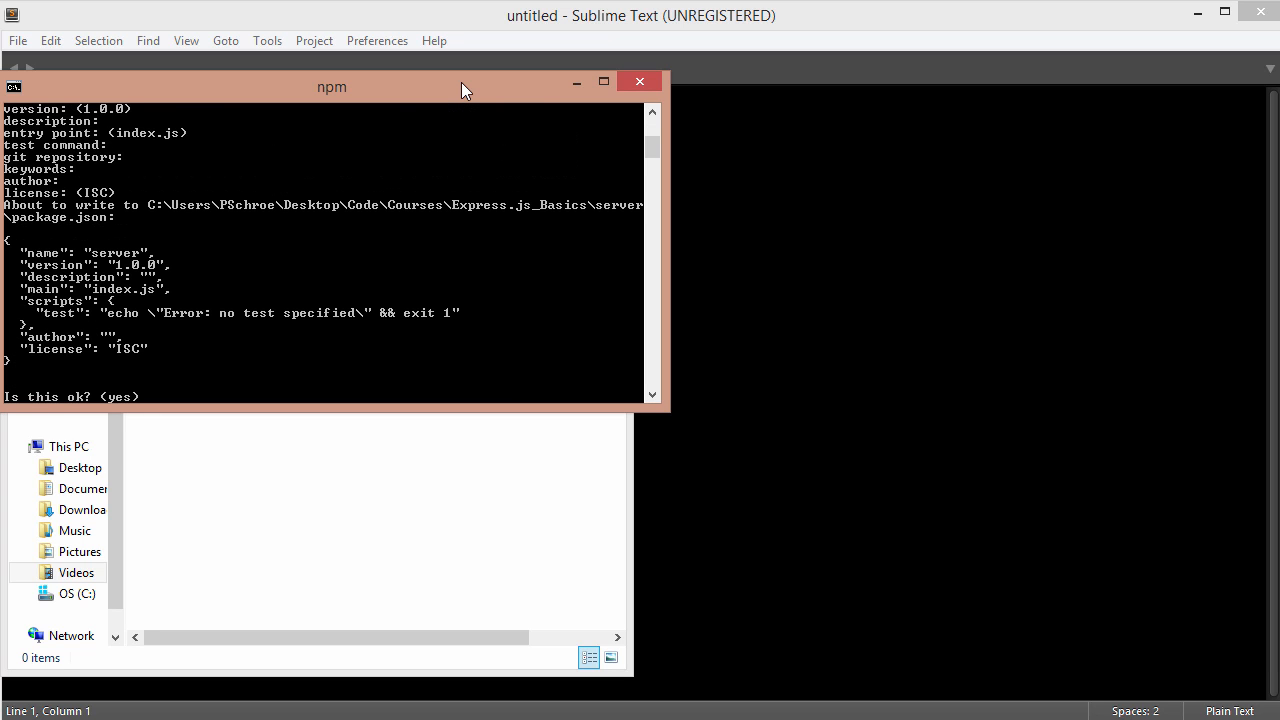
pyautogui.write('yes')
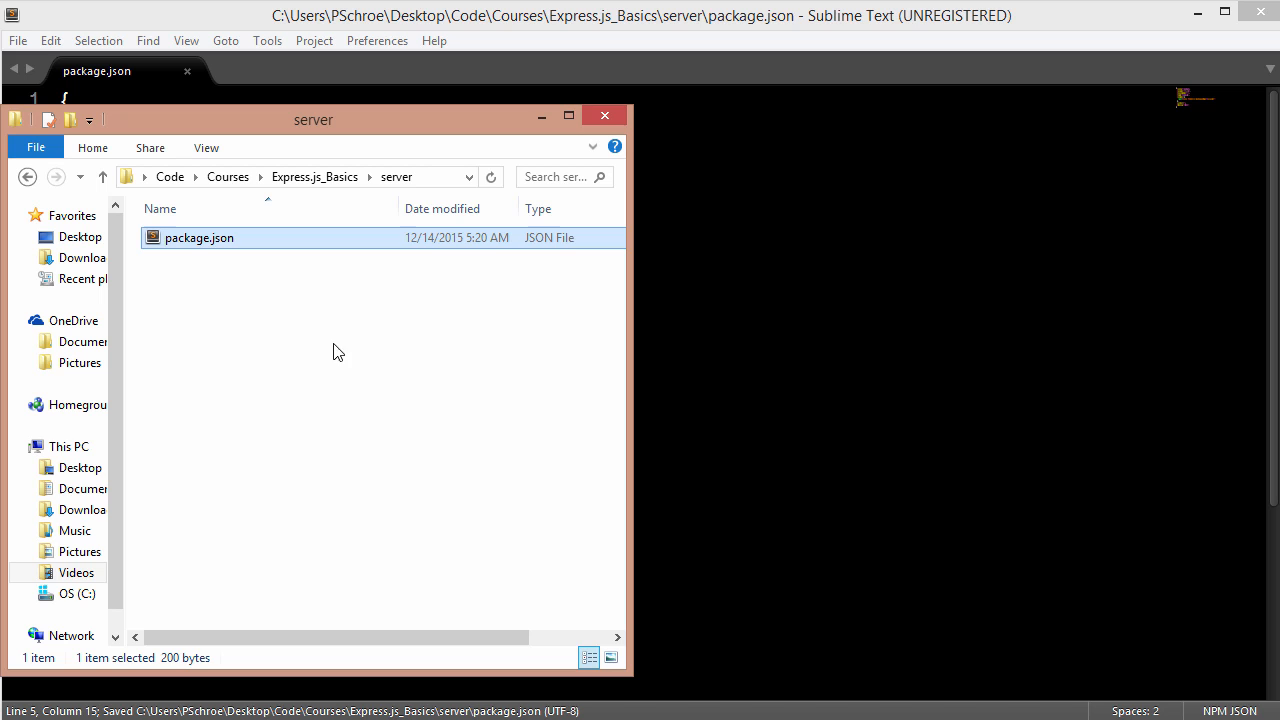
# Create a new text document in the server folder and name it app.js.
pyautogui.rightClick(338, 351)
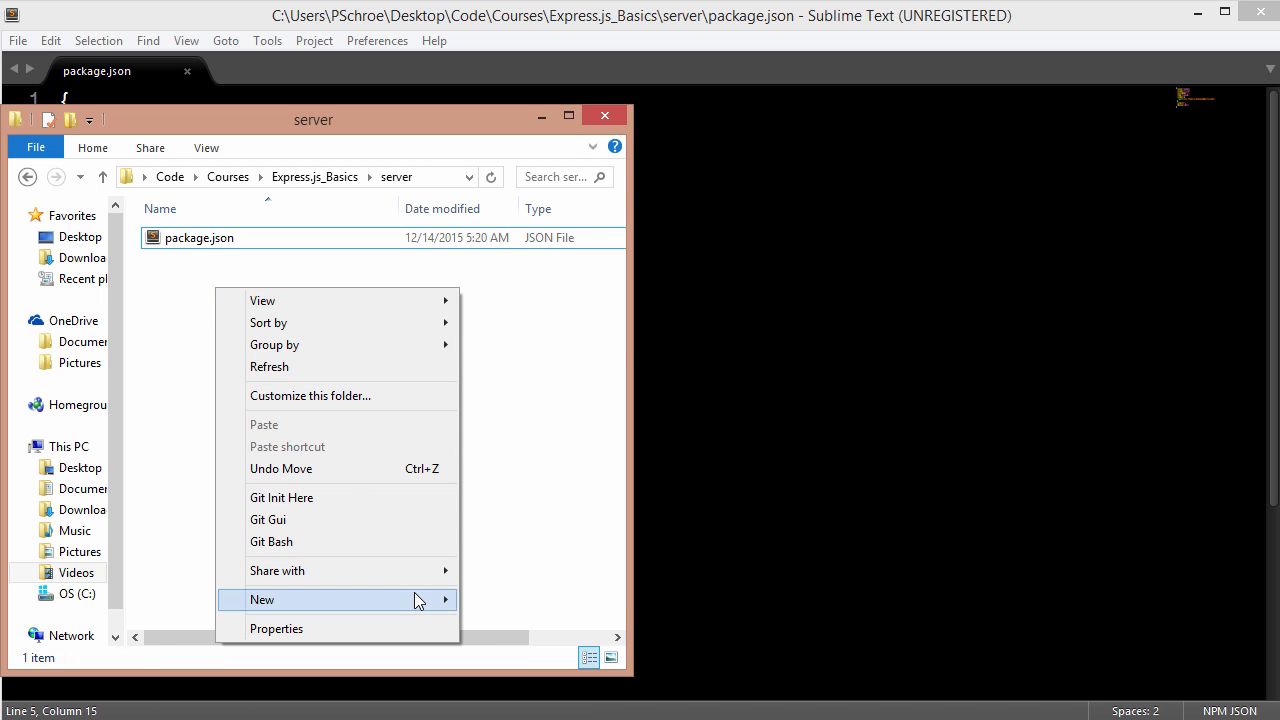
pyautogui.click(262, 599)
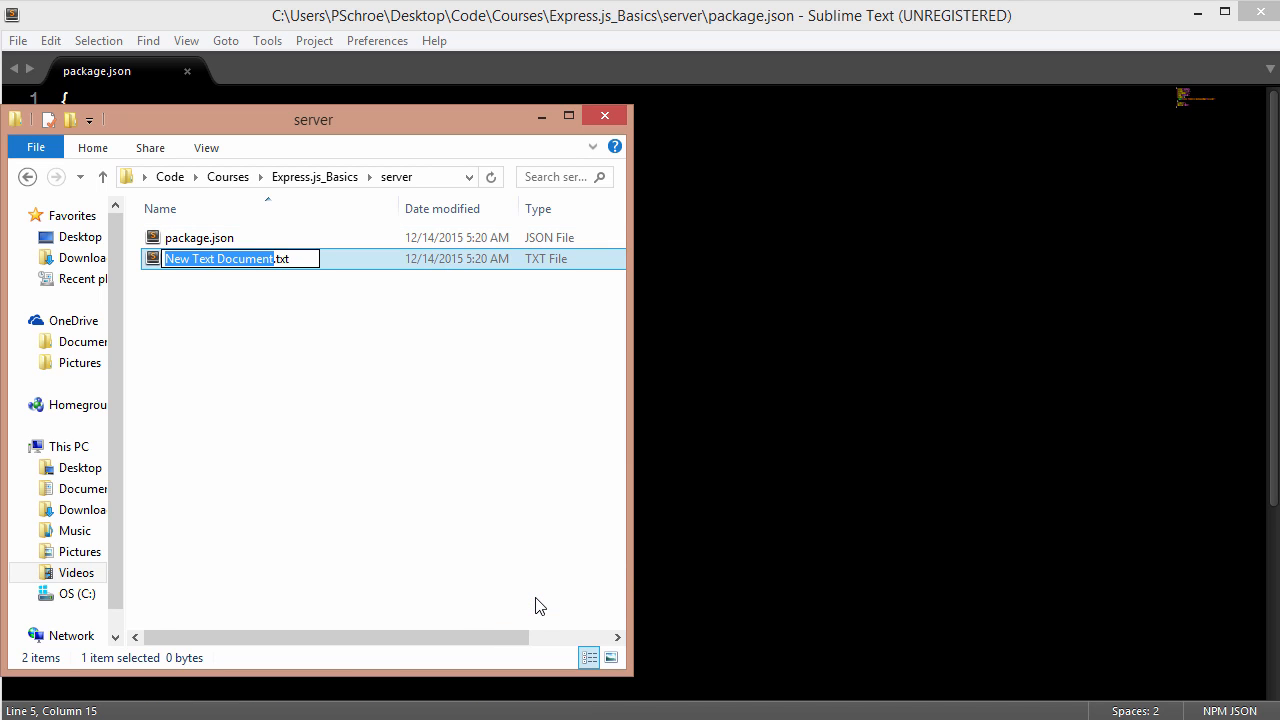
pyautogui.write('app.')
pyautogui.write('n')
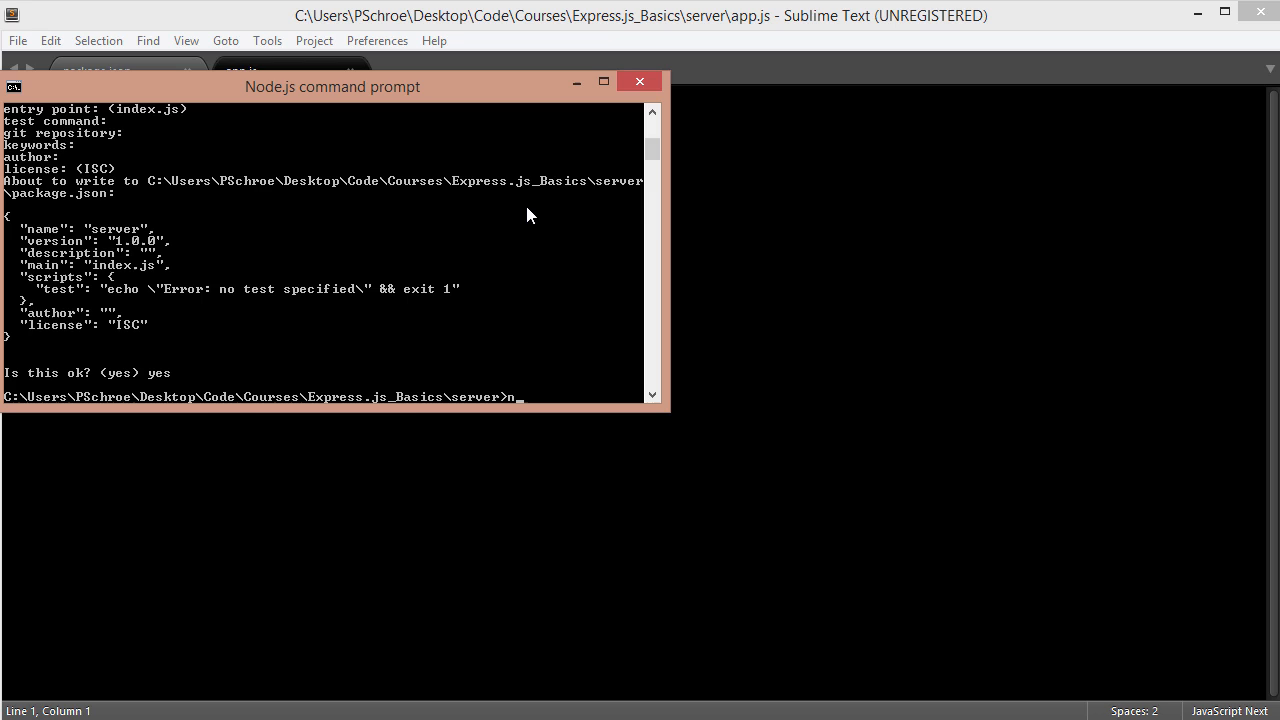
# Run npm install express --save and move the command prompt window aside.
pyautogui.write('pm install')
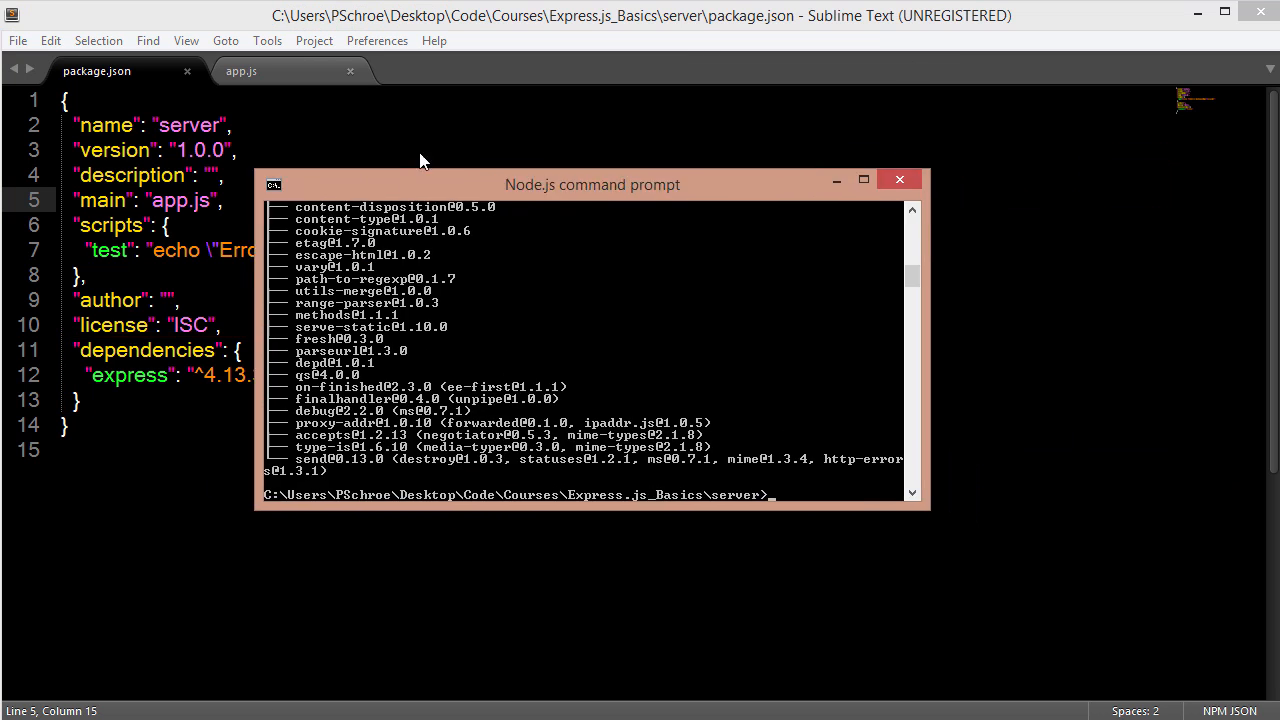
pyautogui.moveTo(592, 184); pyautogui.dragTo(332, 110)
pyautogui.write('re')
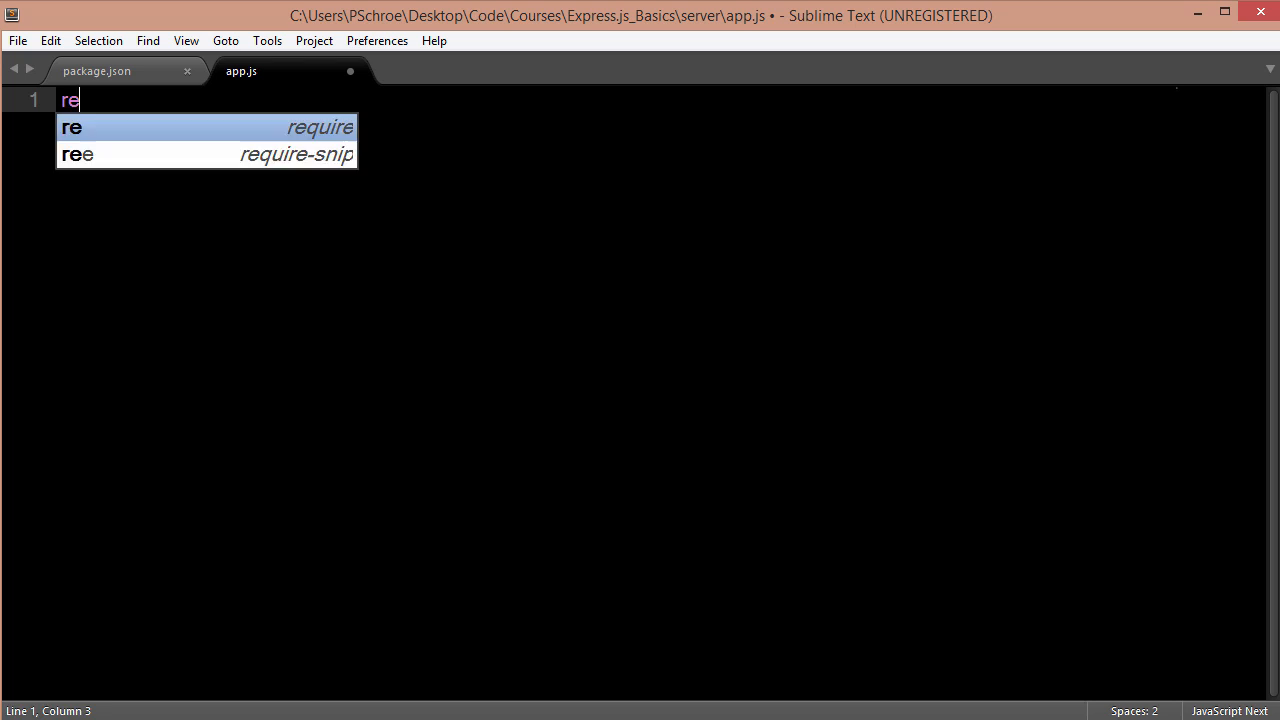
# Write var express = require('express'); and var app = express(); in app.js.
pyautogui.write('var express')
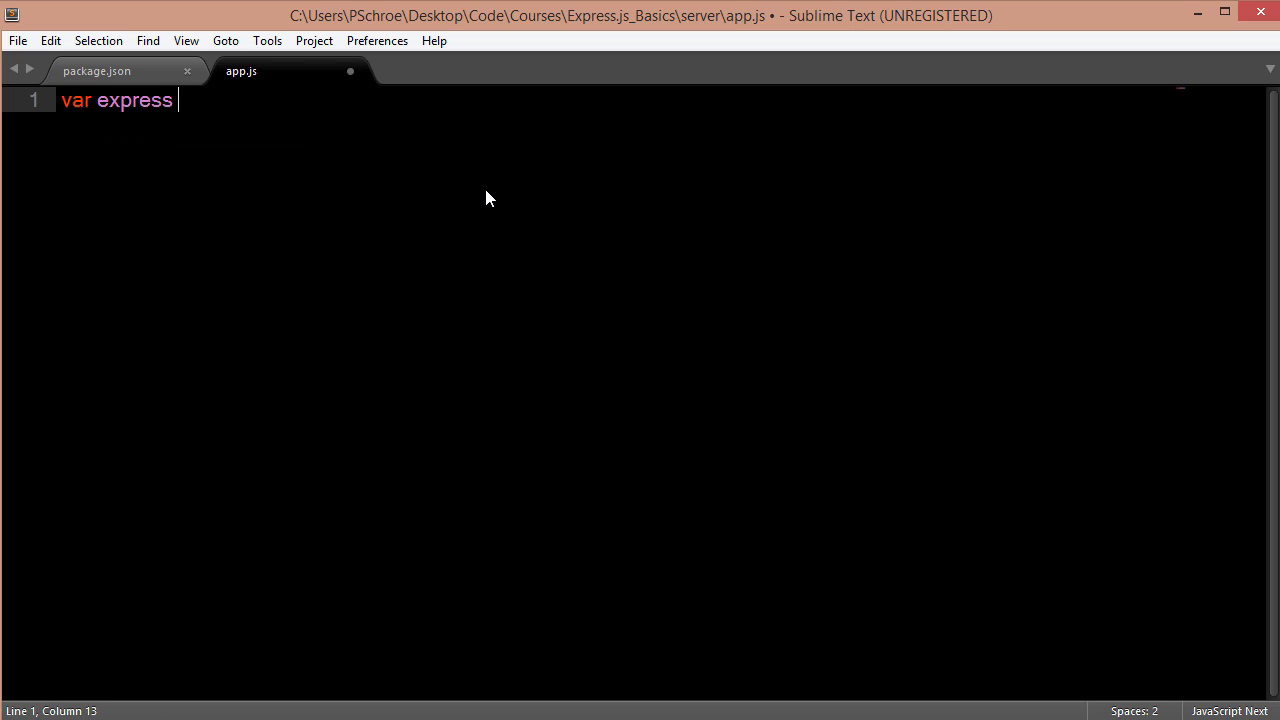
pyautogui.write("= require('expres');")
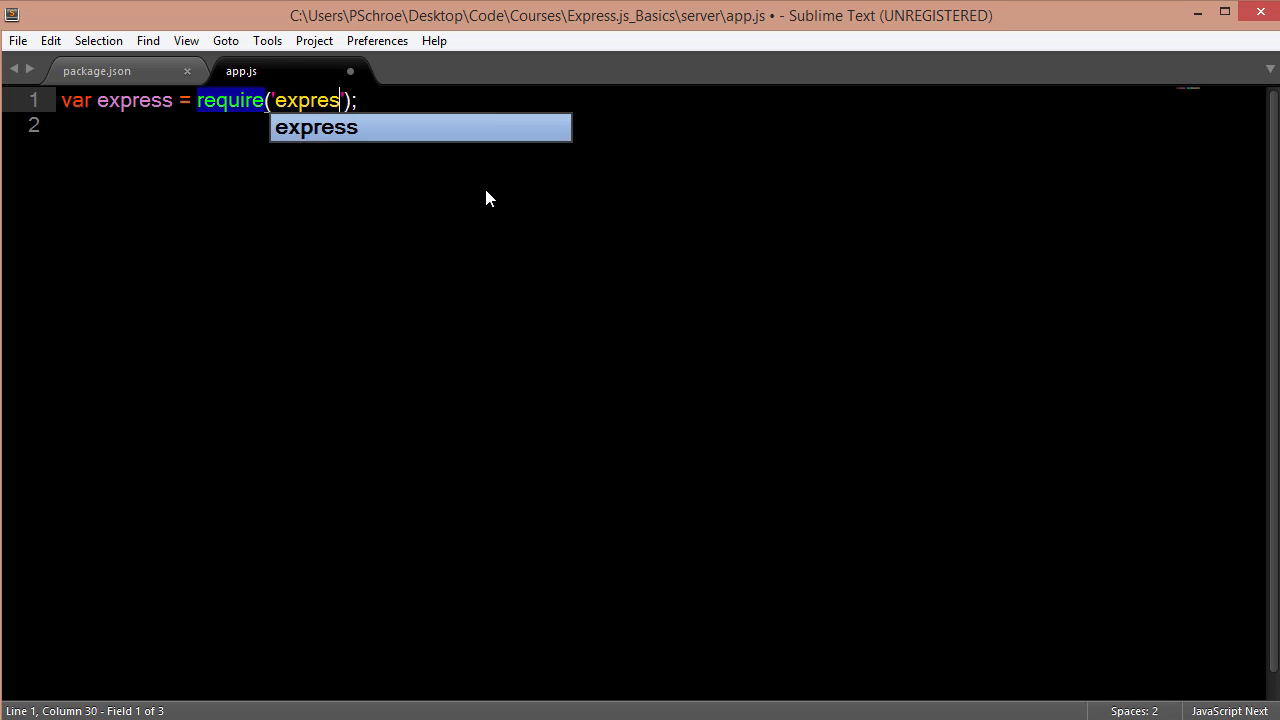
pyautogui.press('tab')
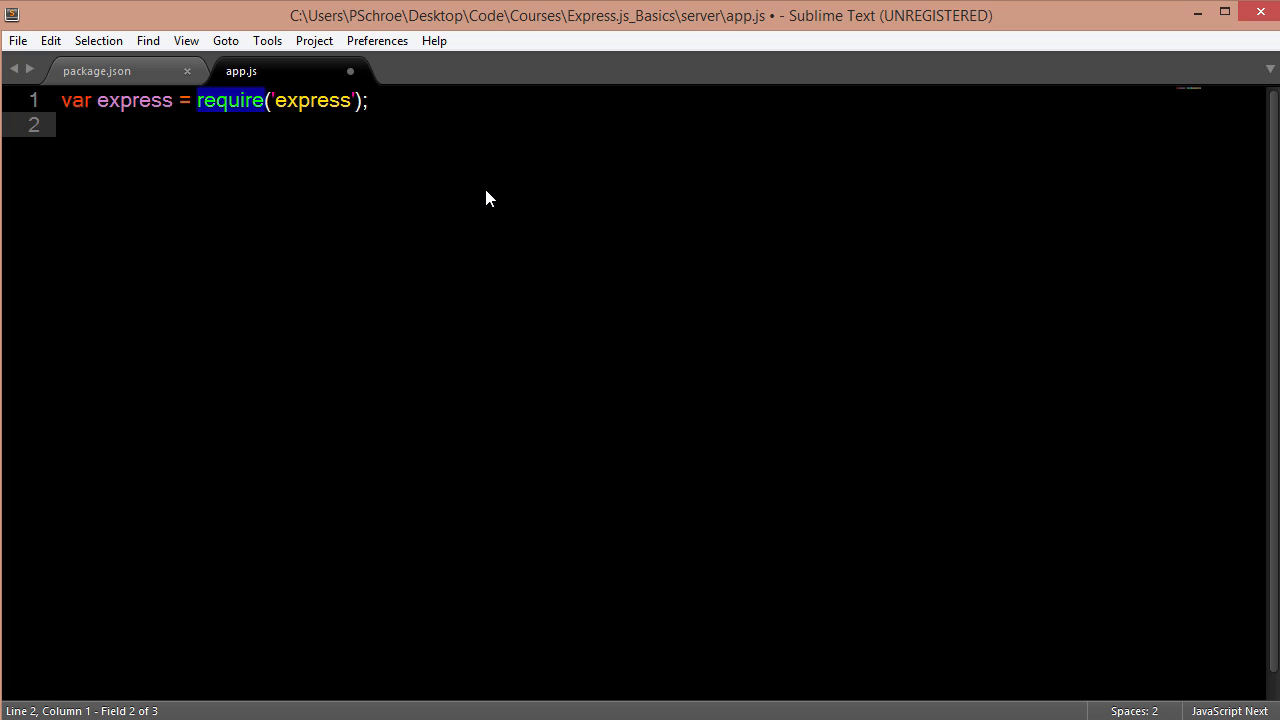
pyautogui.write('v')
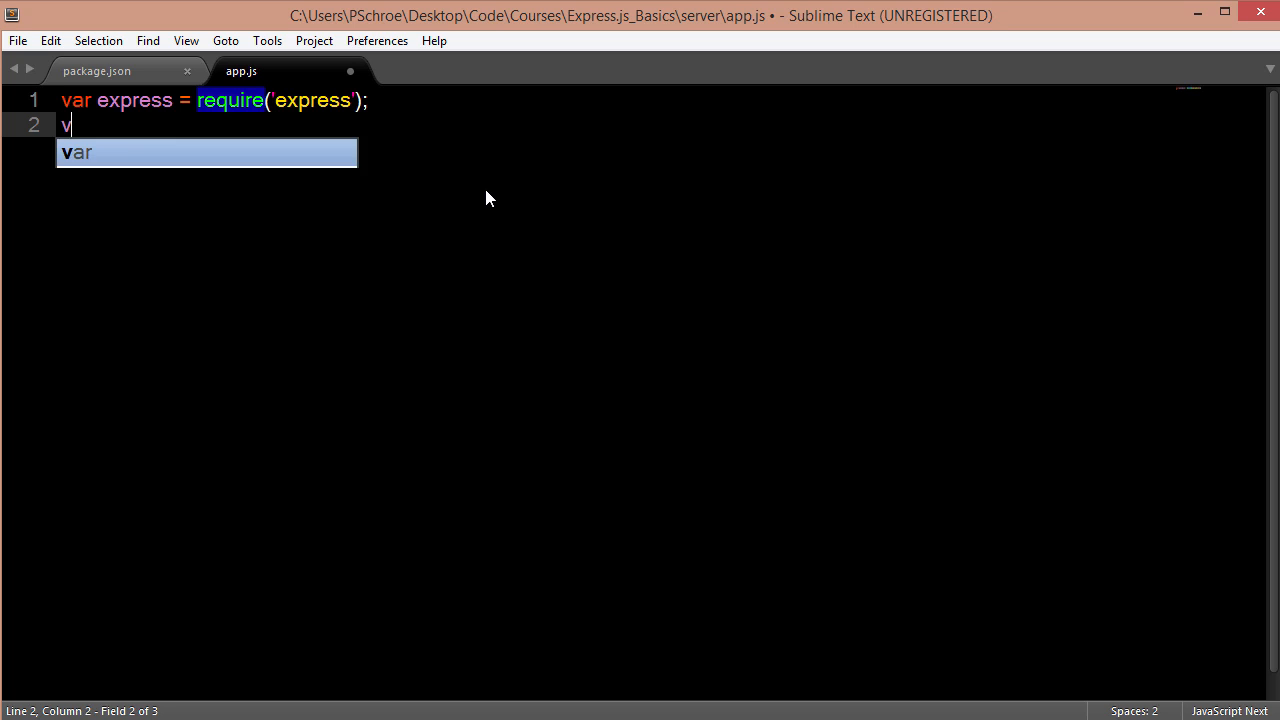
pyautogui.write('ar app = exp')
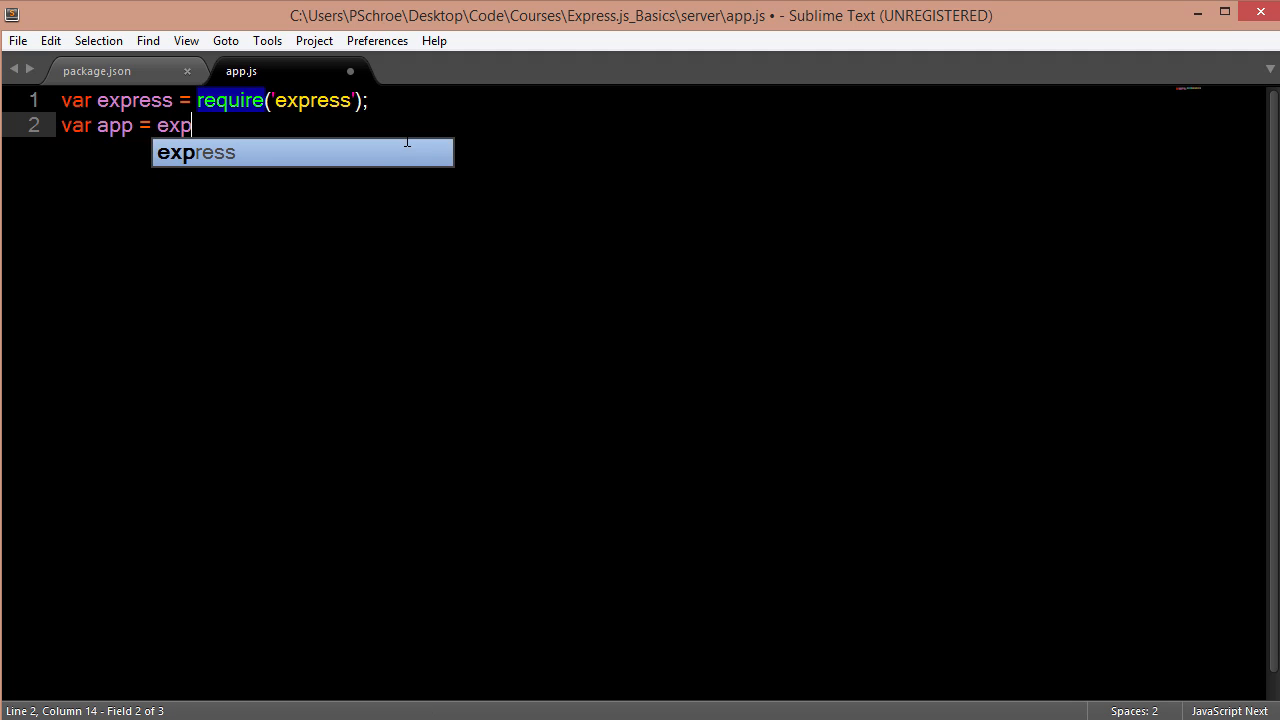
pyautogui.press('Tab')
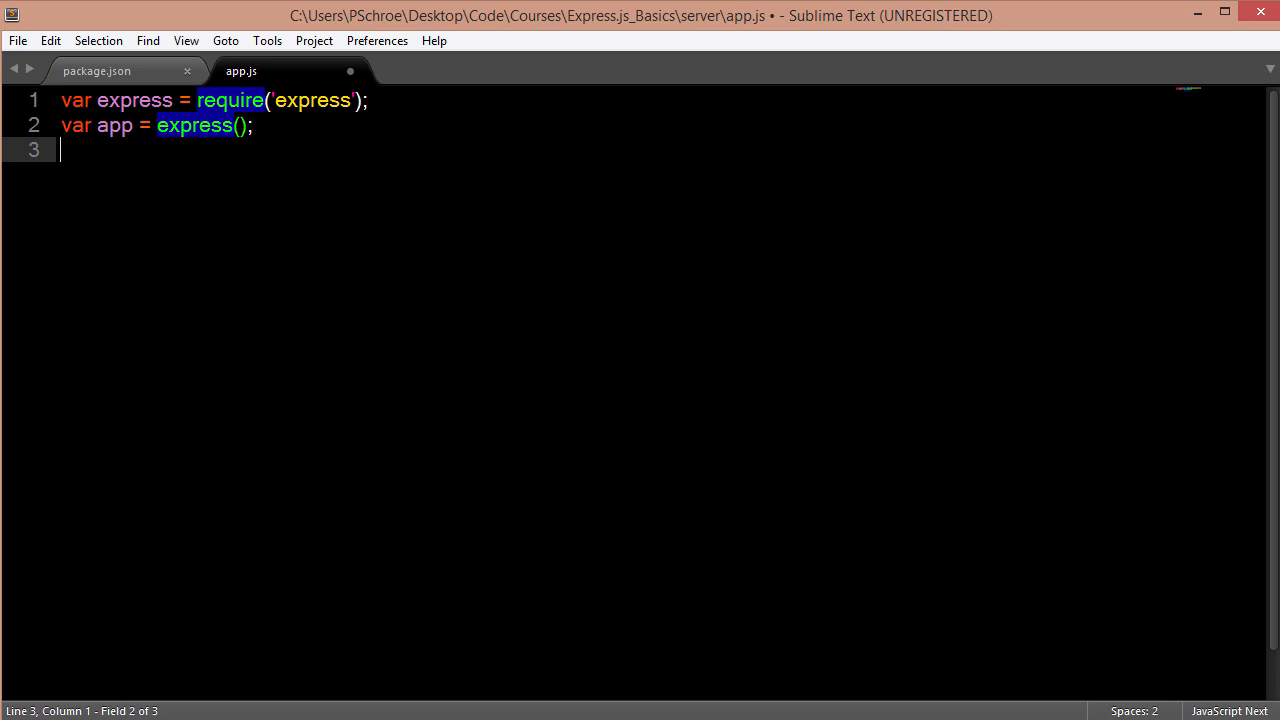
# Add var port = 8000; and app.listen(port) to app.js.
pyautogui.write('port =')
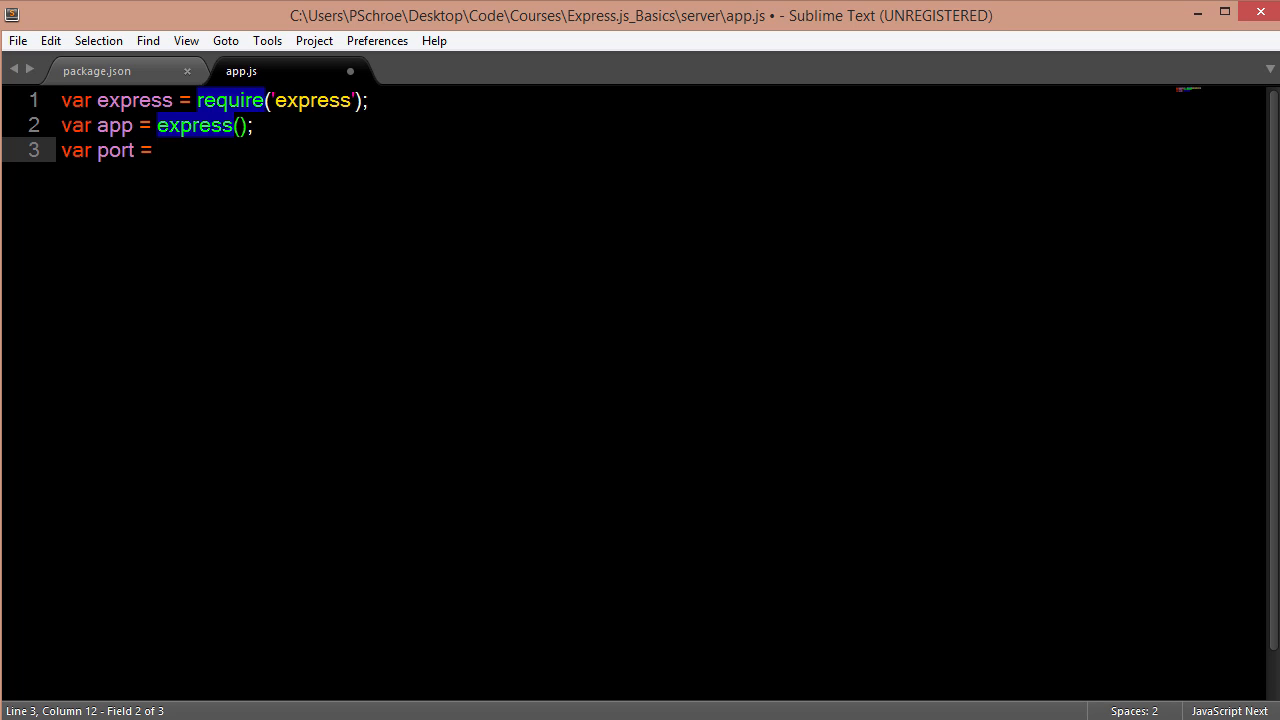
pyautogui.write('8000;')
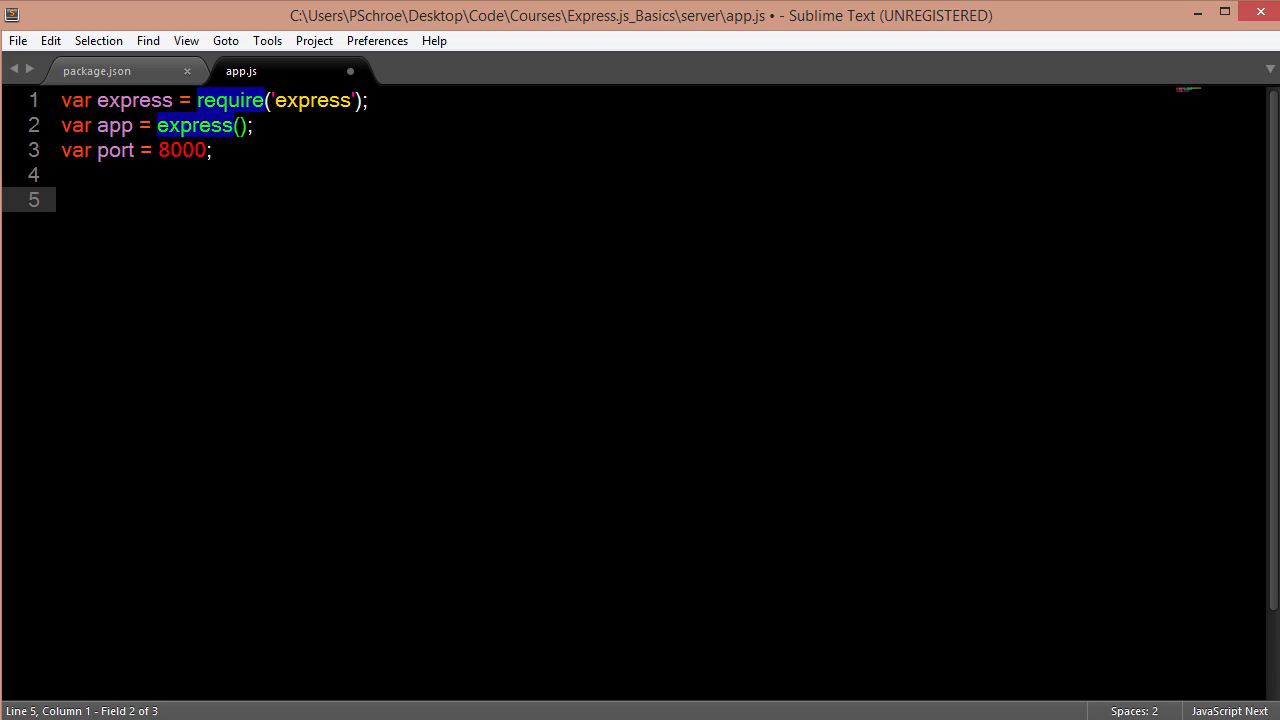
pyautogui.write('app')
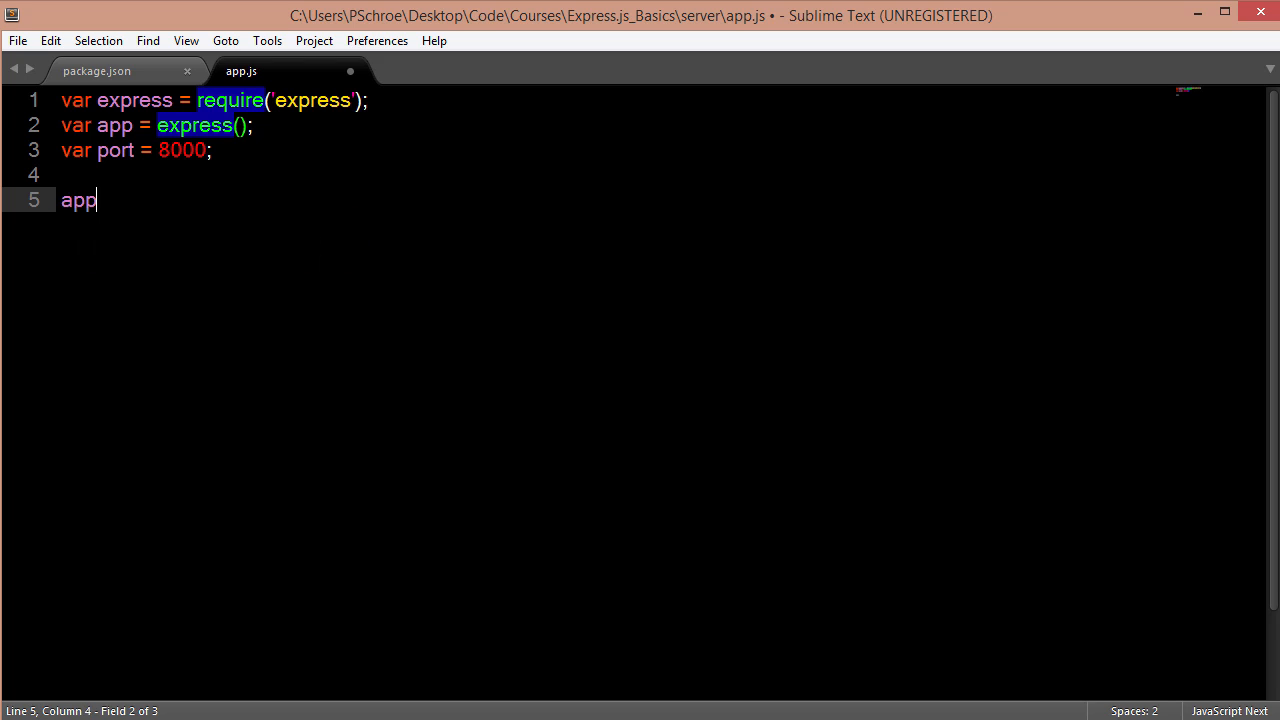
pyautogui.write('.listen()')
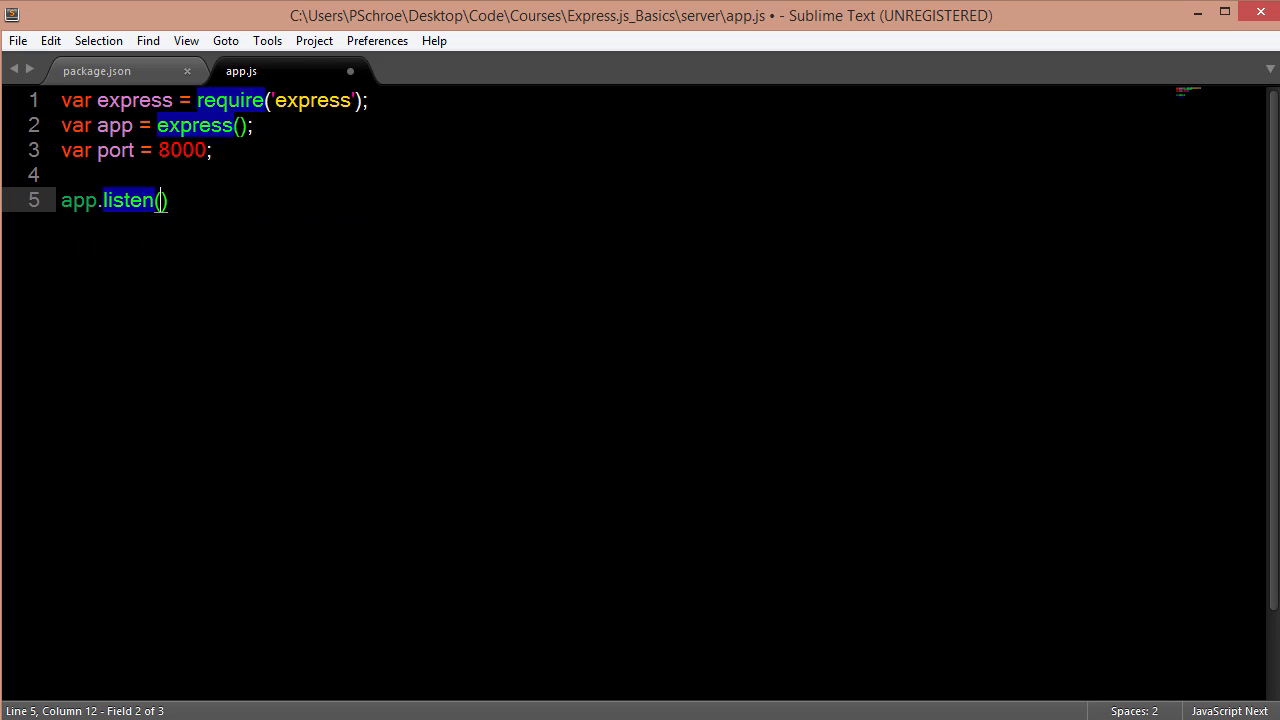
pyautogui.write('port')
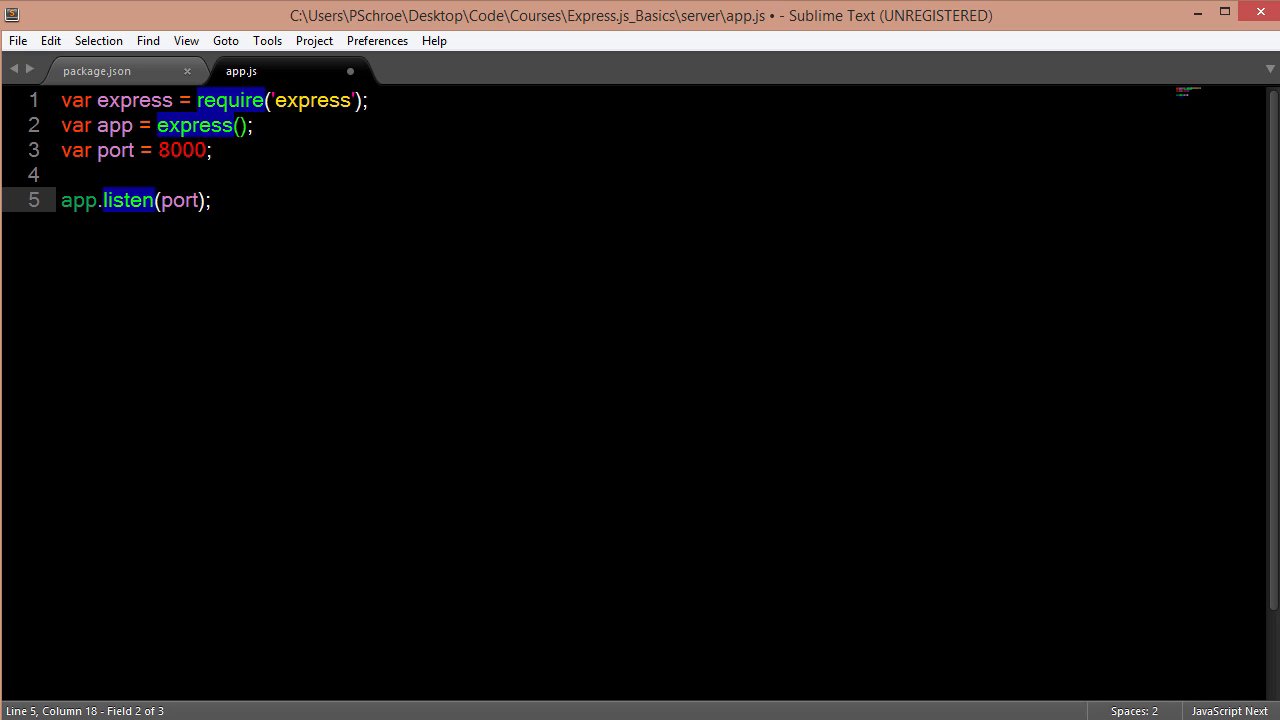
# Add console.log('server started'); below the listen call using the cl snippet.
pyautogui.press('enter')
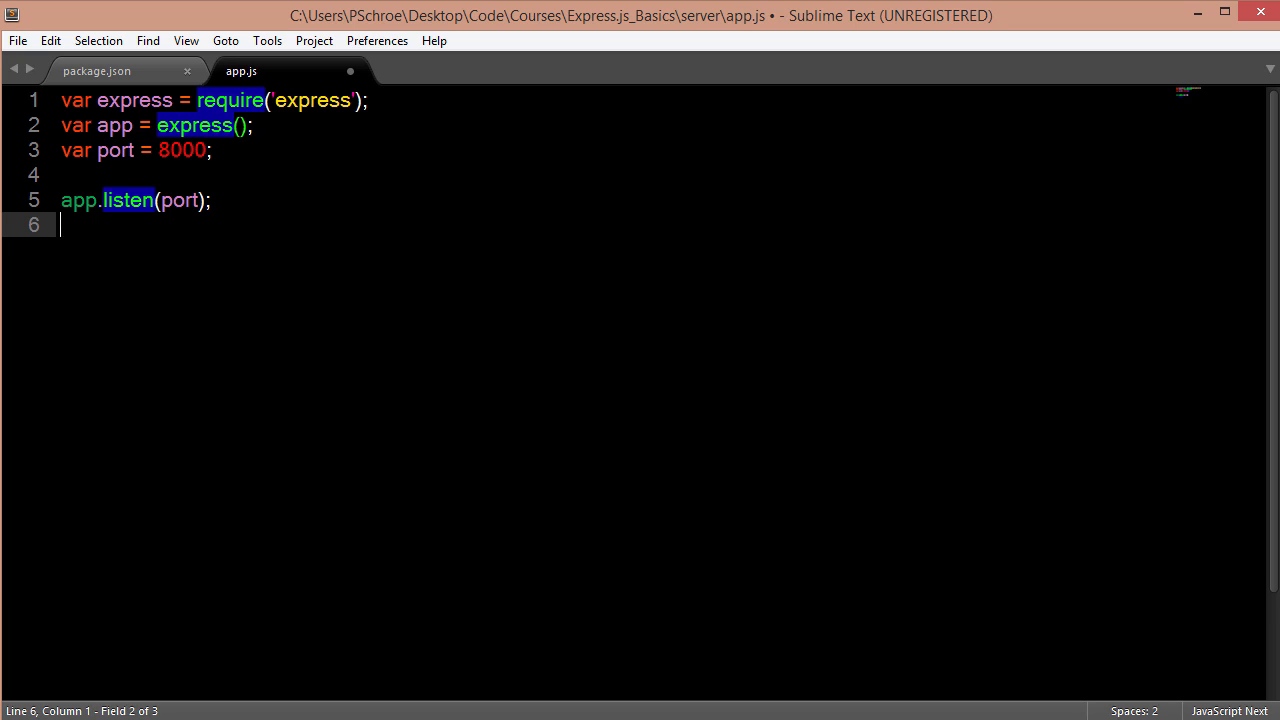
pyautogui.write('cl')
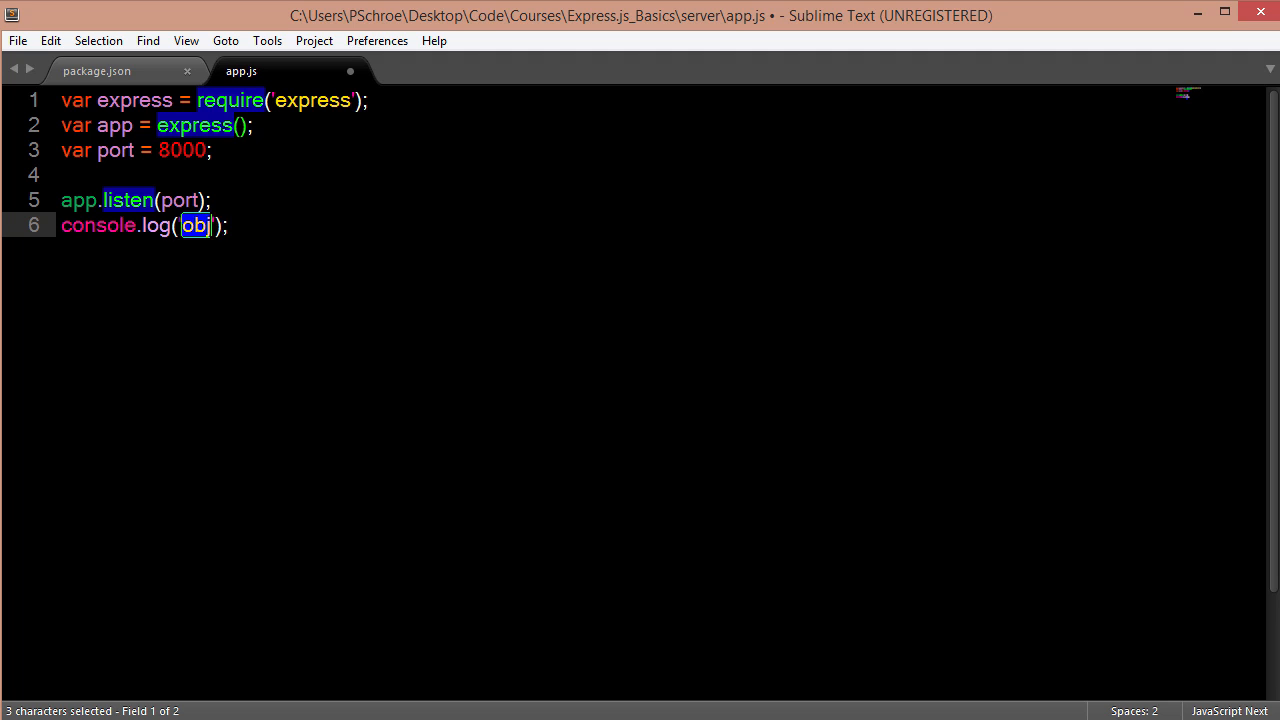
pyautogui.write('server started')
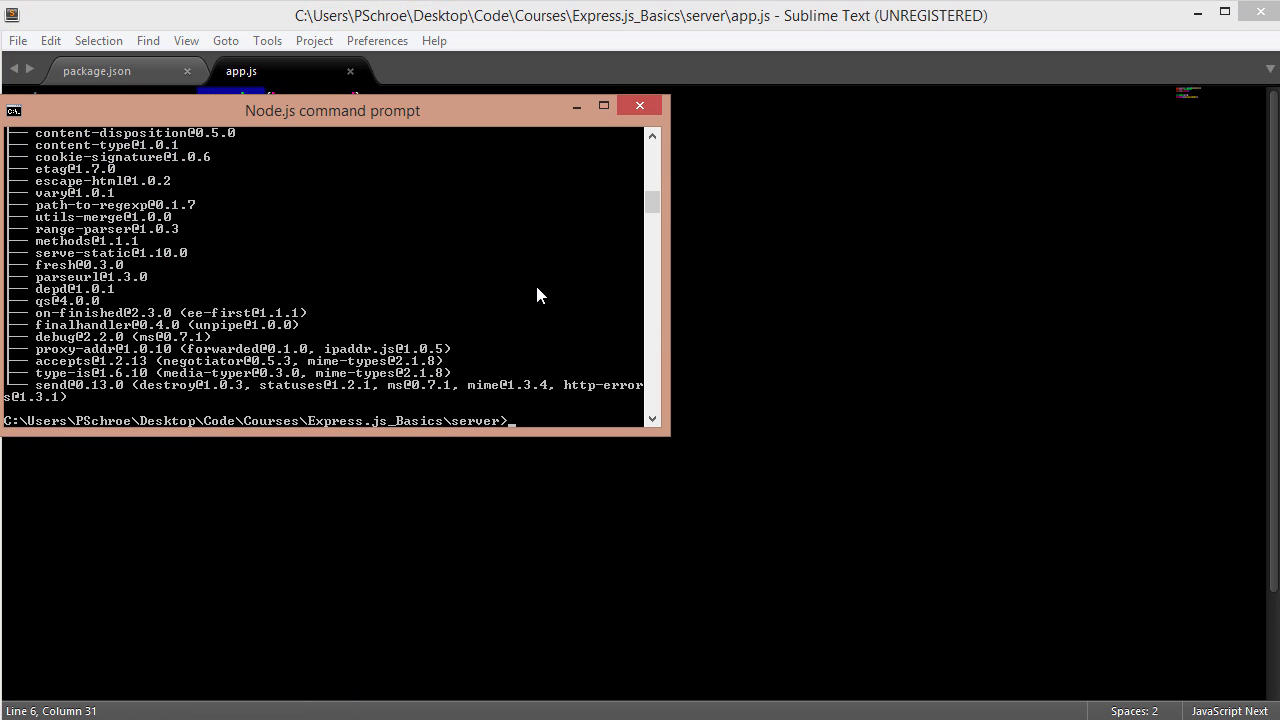
# Enter node app in the Node.js command prompt to start the server.
pyautogui.write('node')
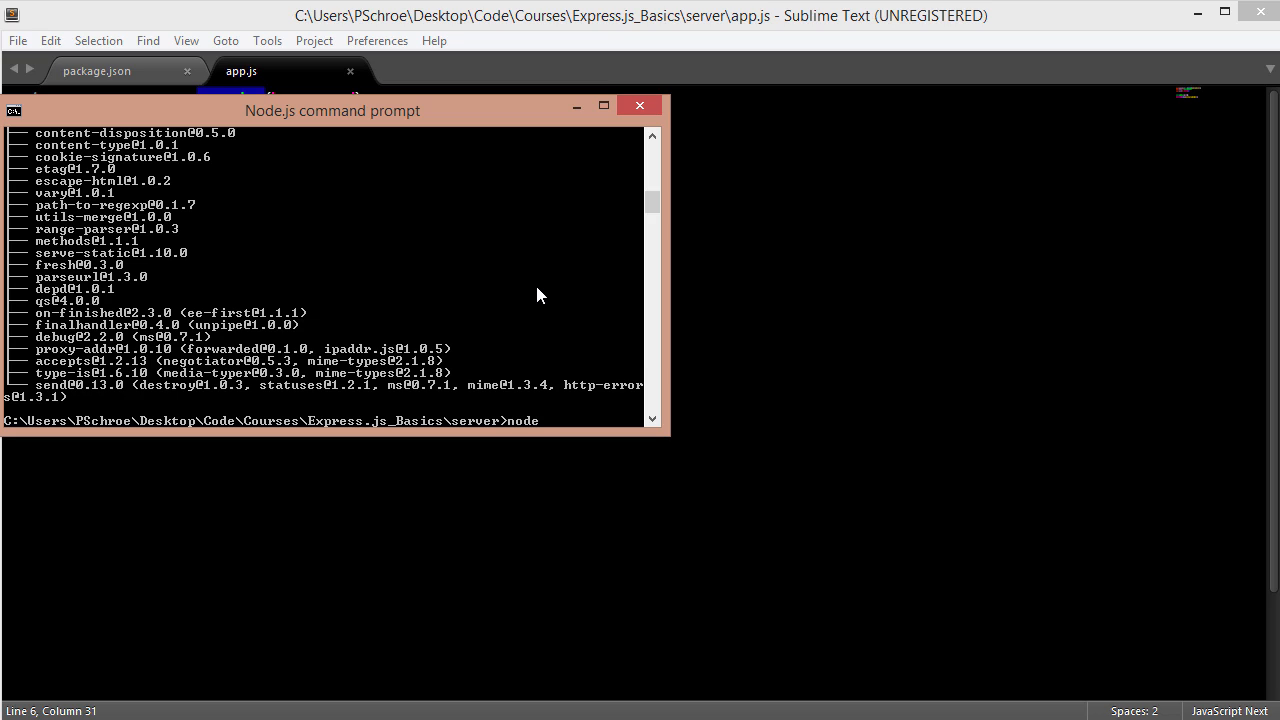
pyautogui.write('app')
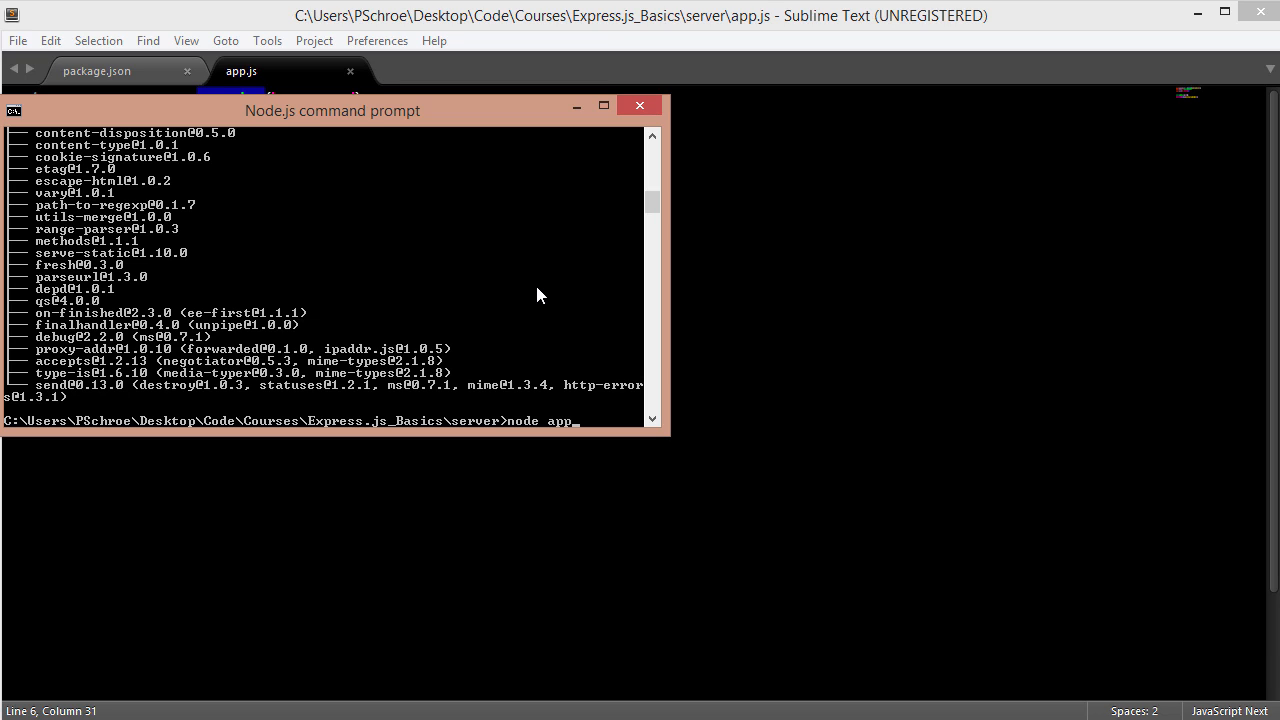
pyautogui.write('.js')
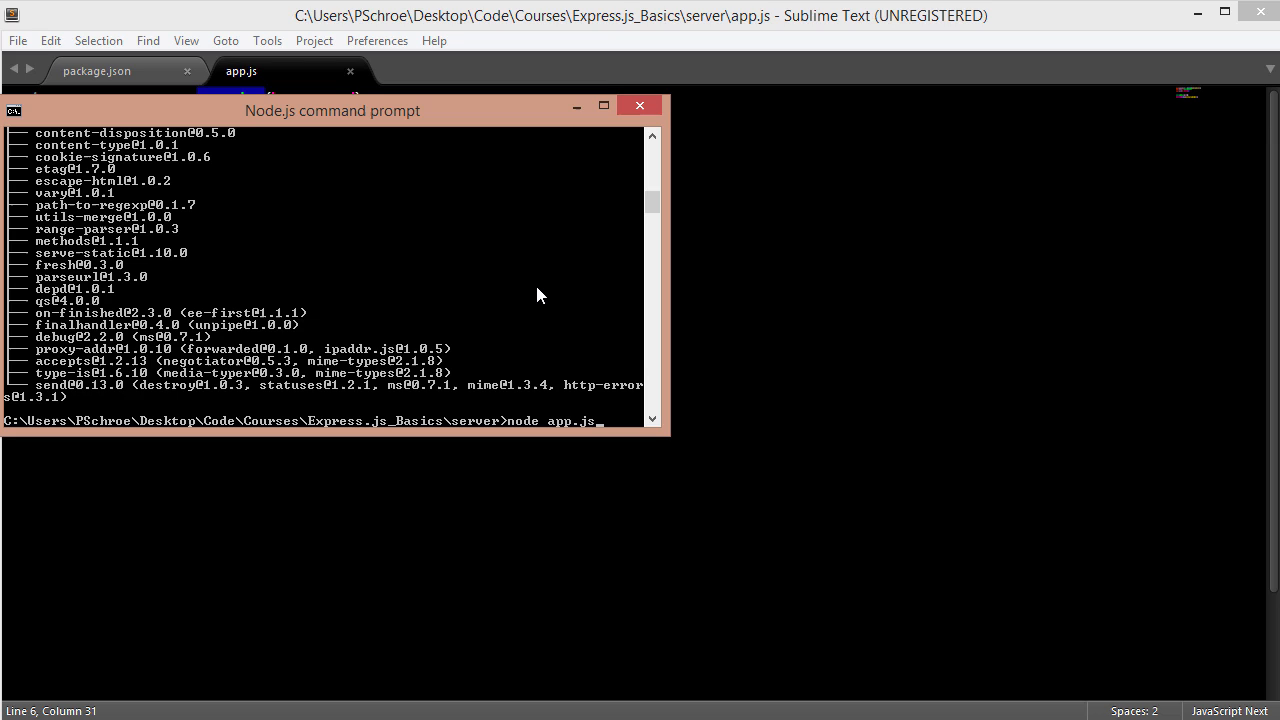
pyautogui.press('BackSpace')
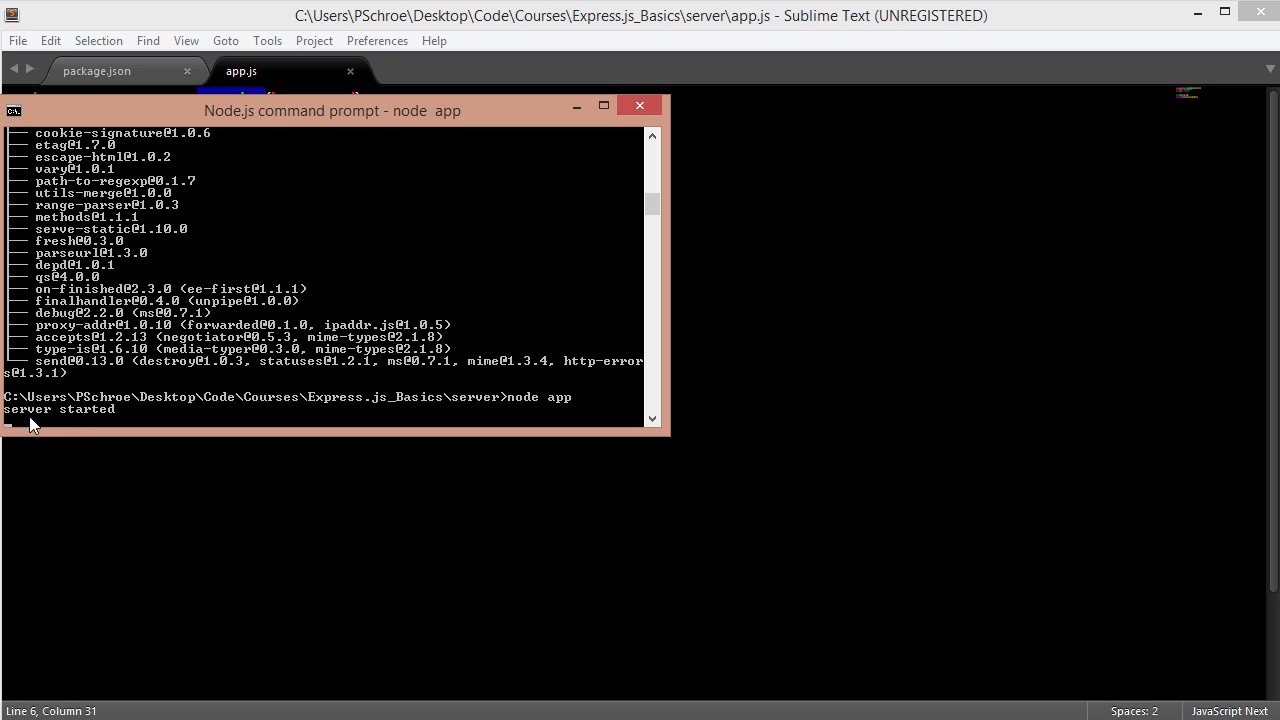
pyautogui.moveTo(205, 404)
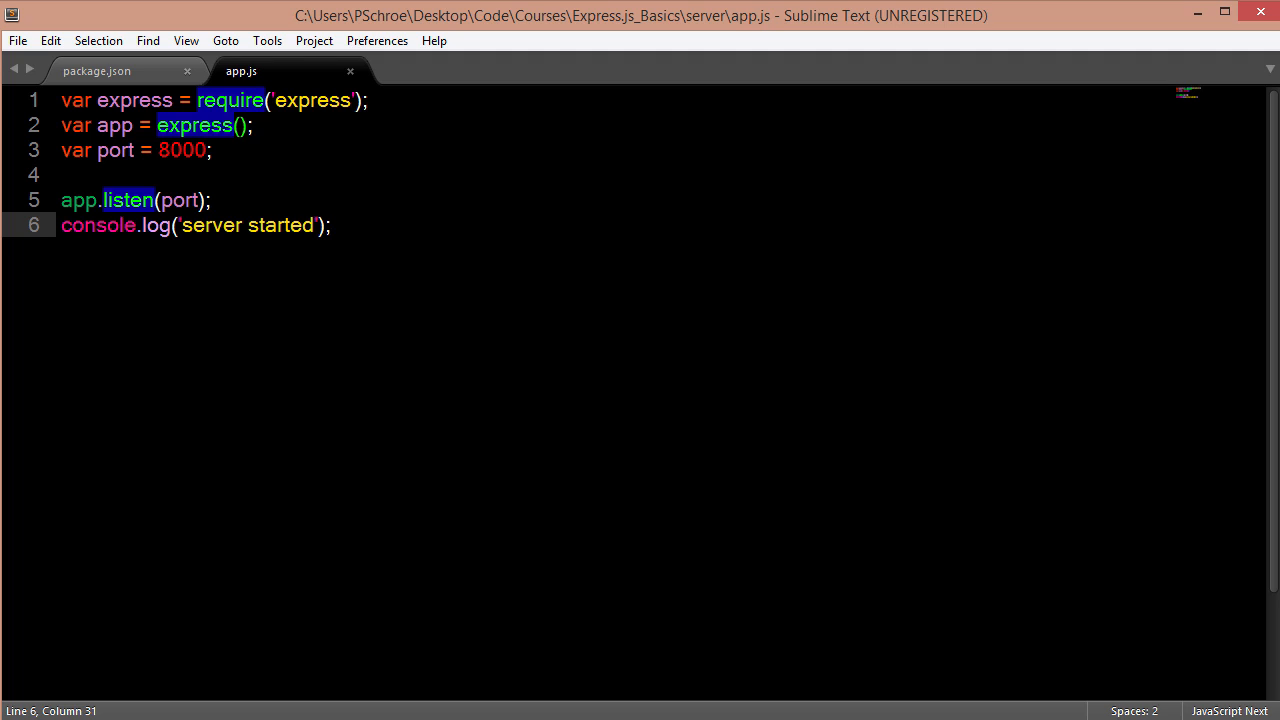
# Give app.listen a function(err, res) callback that begins with if(err).
pyautogui.click(330, 225)
pyautogui.write(', f')
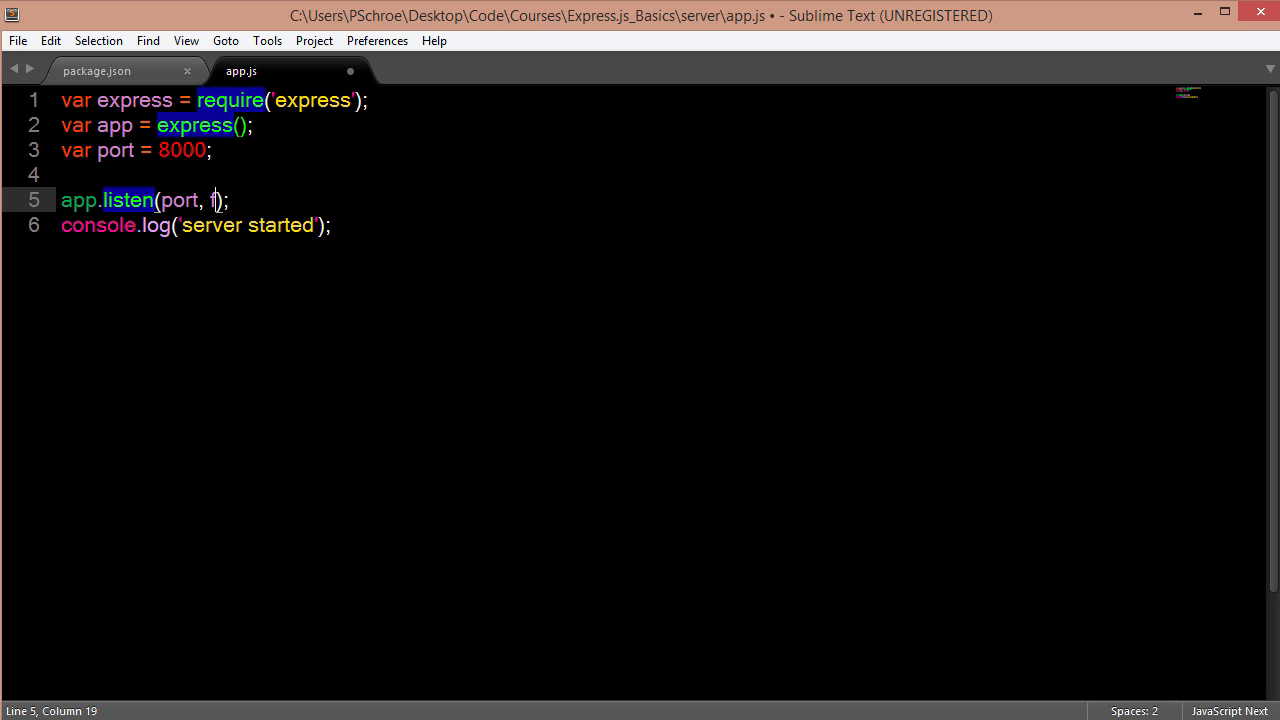
pyautogui.write('unction(err,')
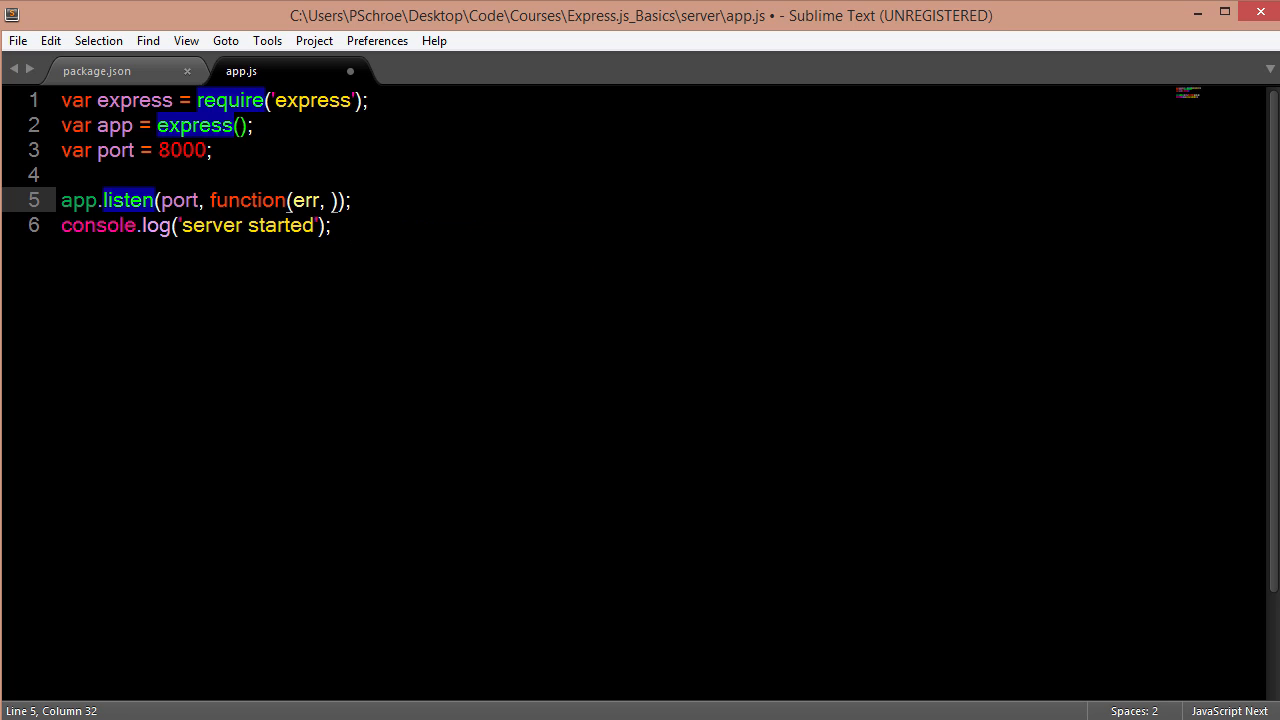
pyautogui.write('res')
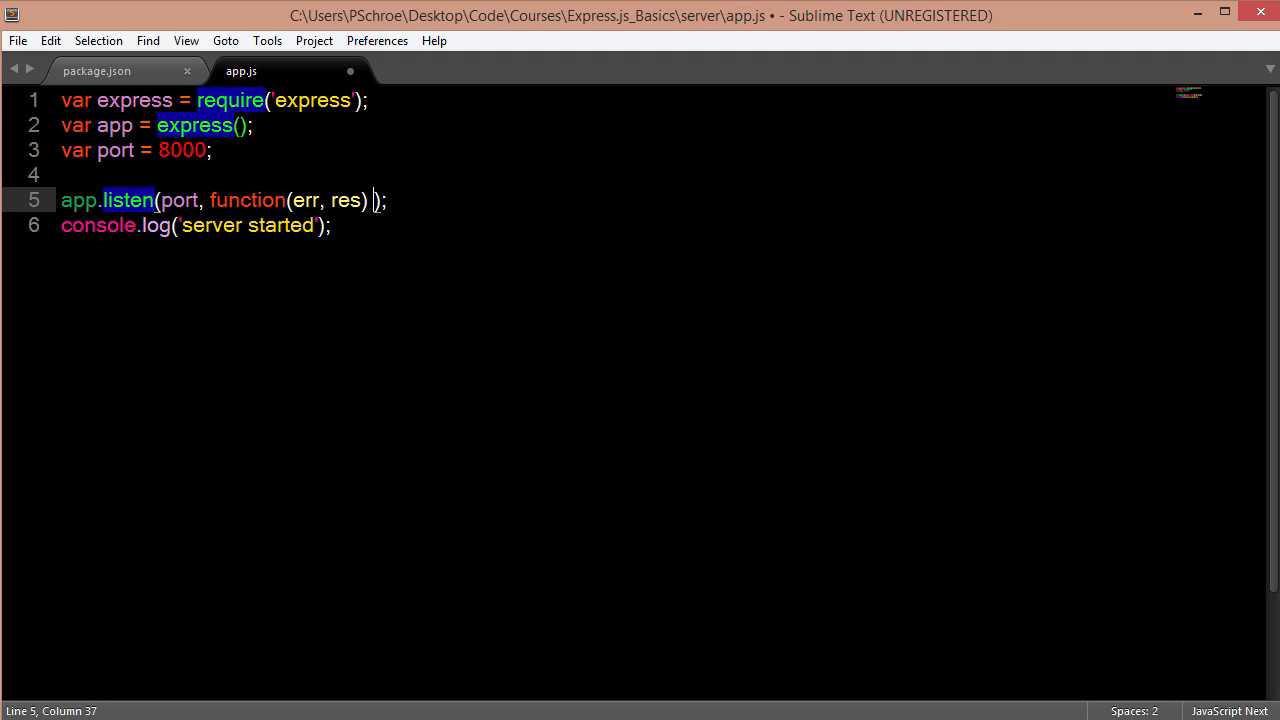
pyautogui.write('{')
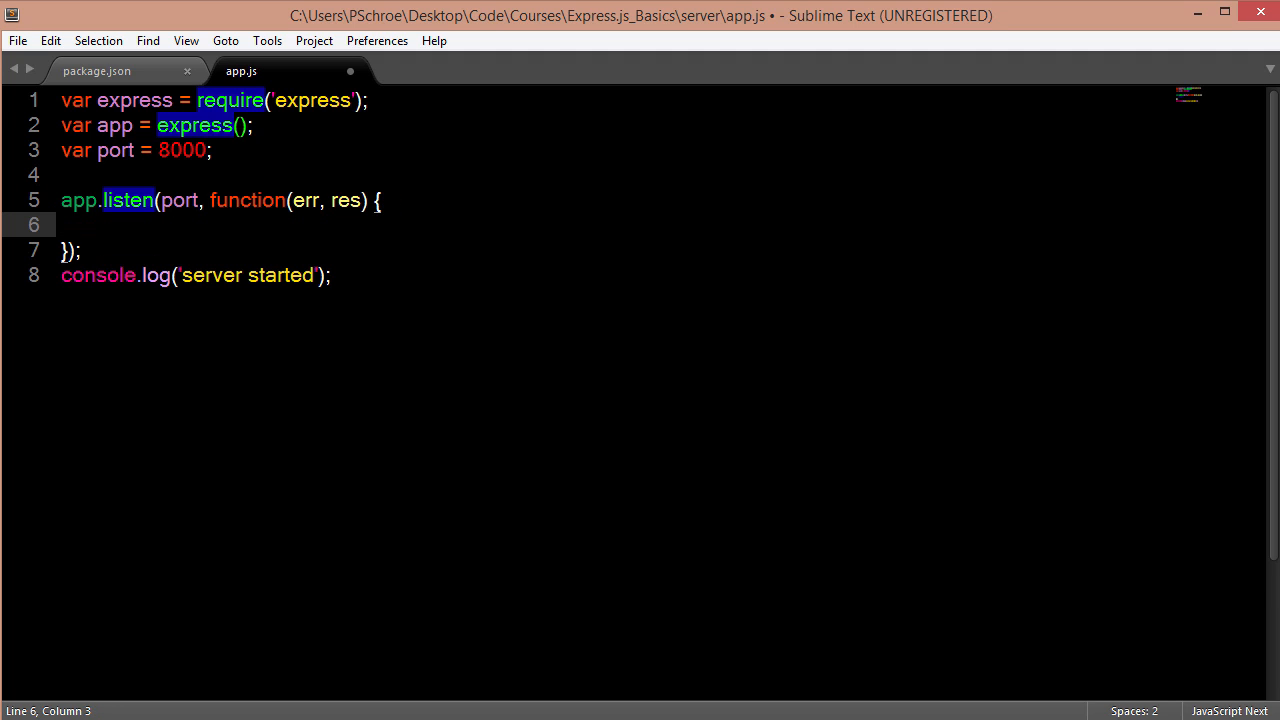
pyautogui.write('if(err)')
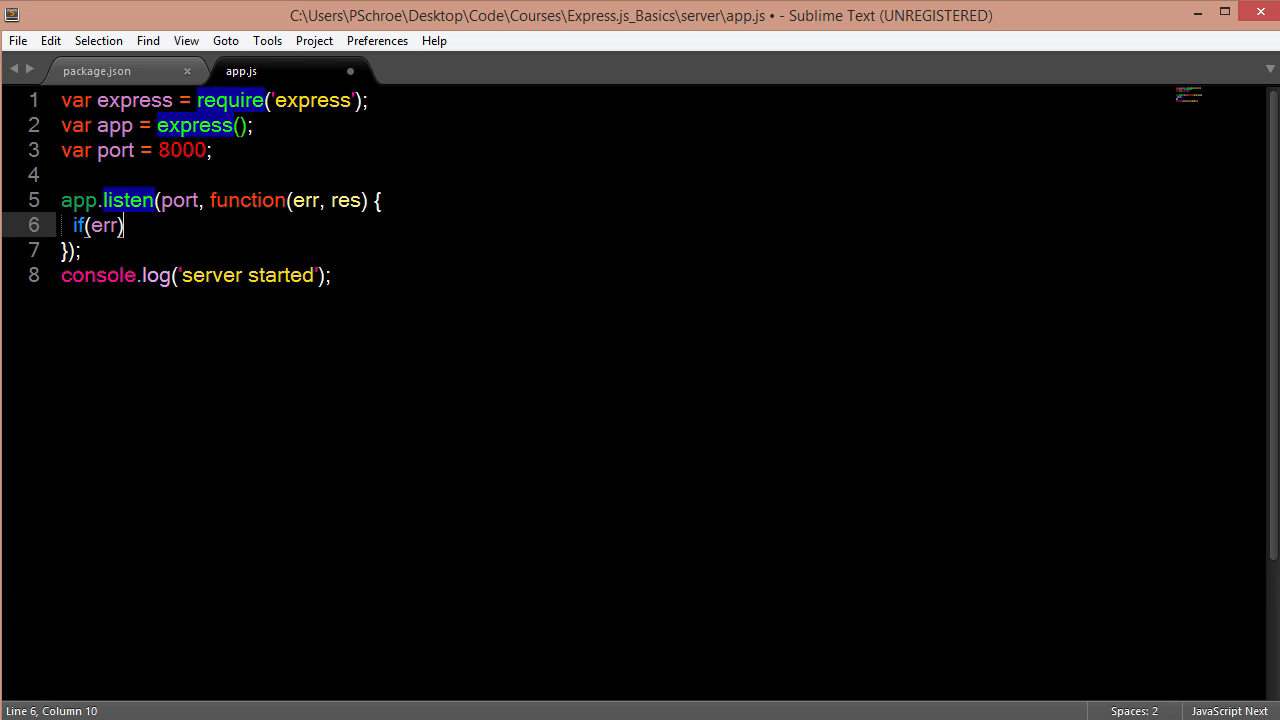
# Log 'server error' when err is set, and 'server started' in the else branch.
pyautogui.write('{')
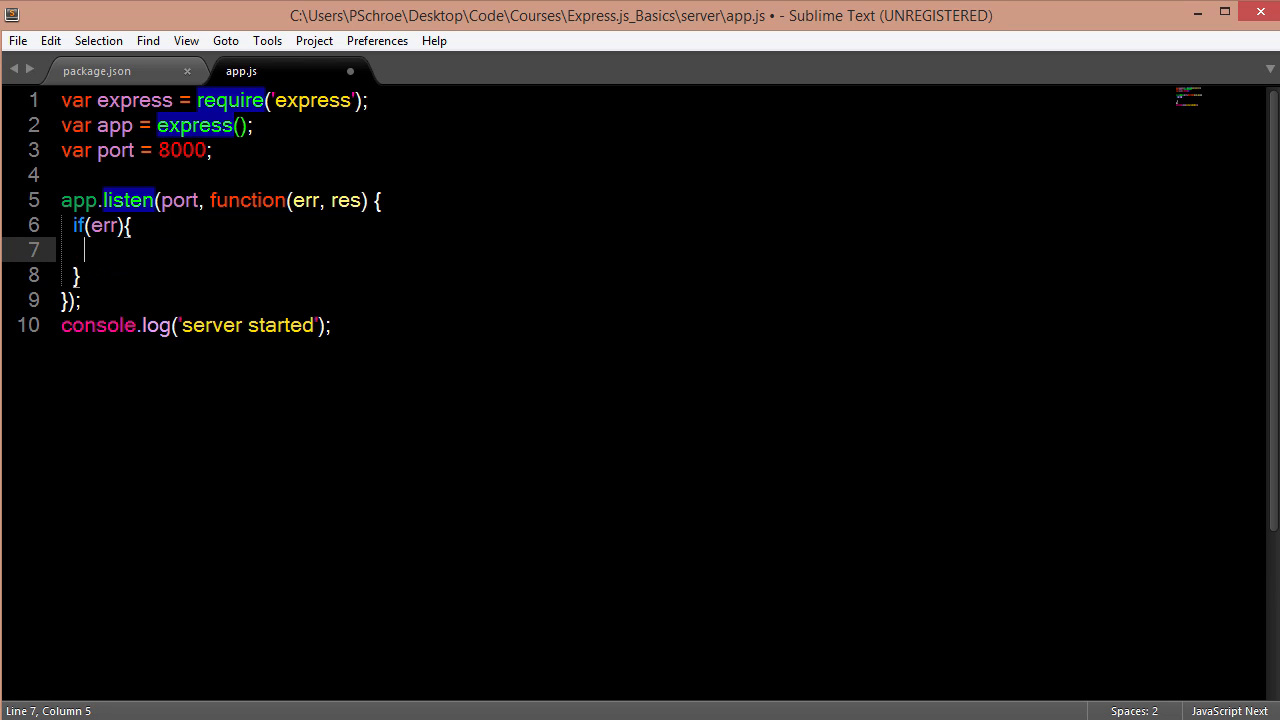
pyautogui.write('console.log(obj);')
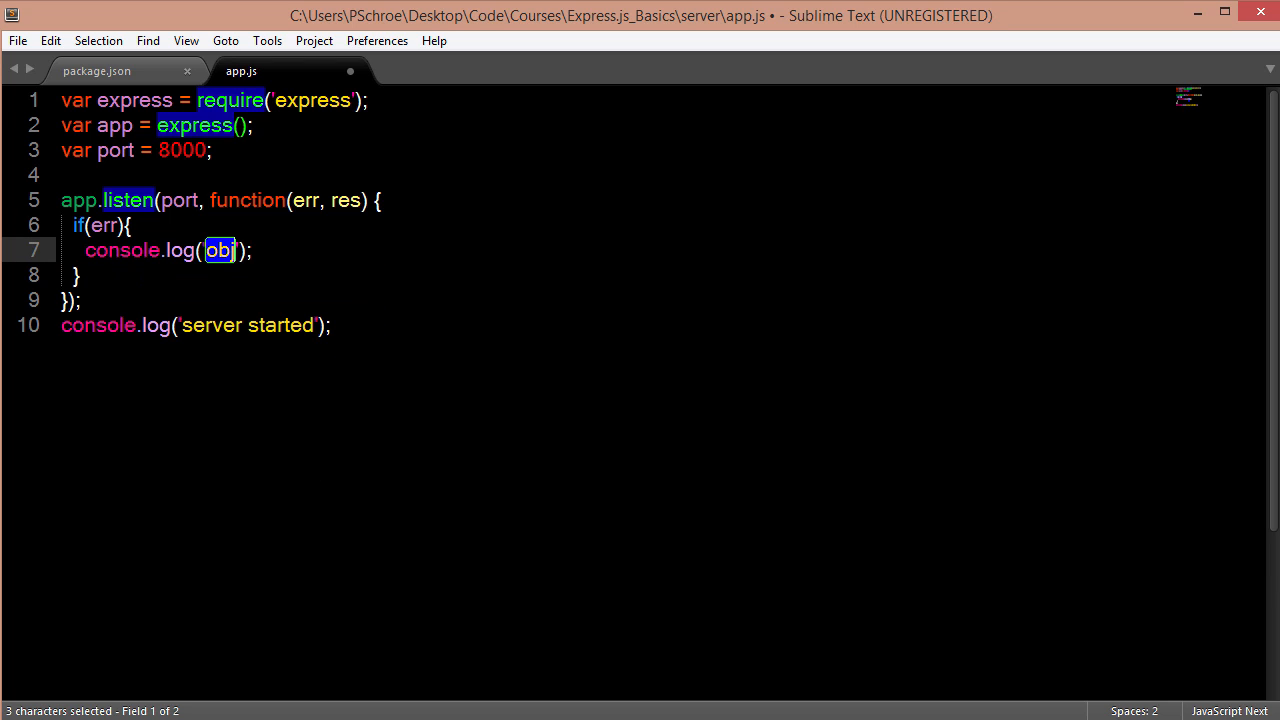
pyautogui.write("server e'")
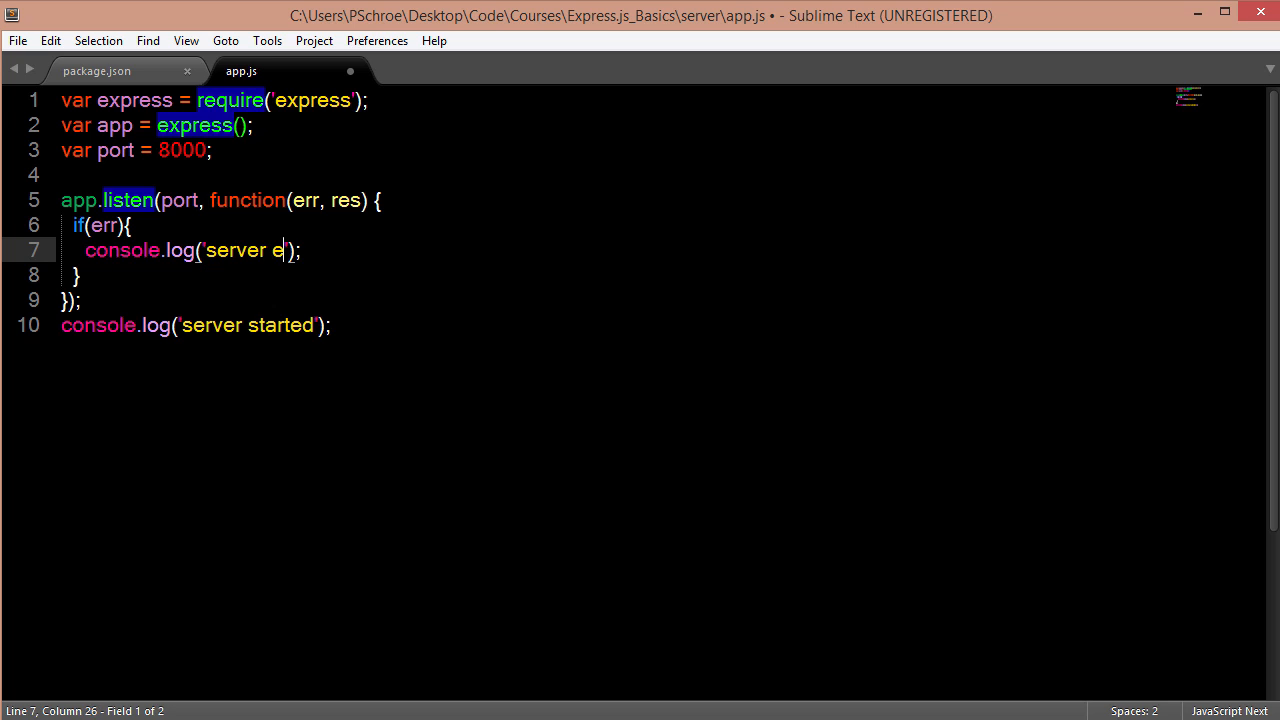
pyautogui.write('rror')
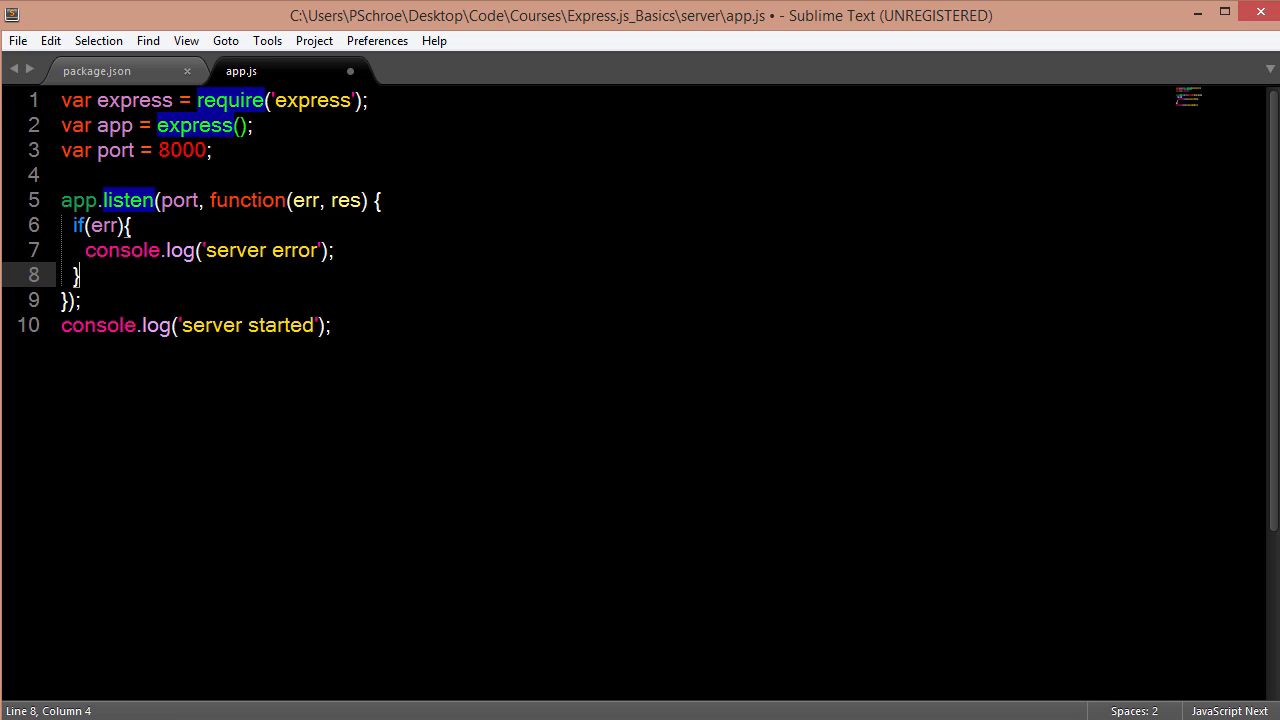
pyautogui.write('else {')
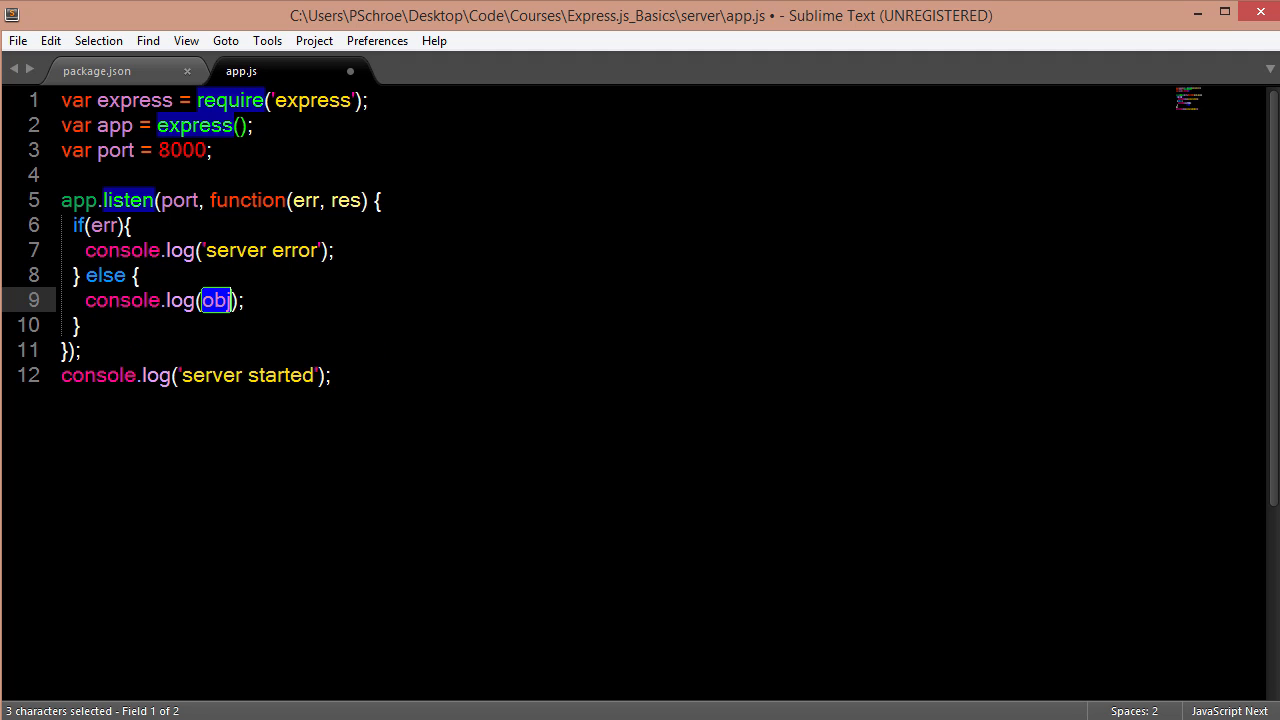
pyautogui.write("'server sta")
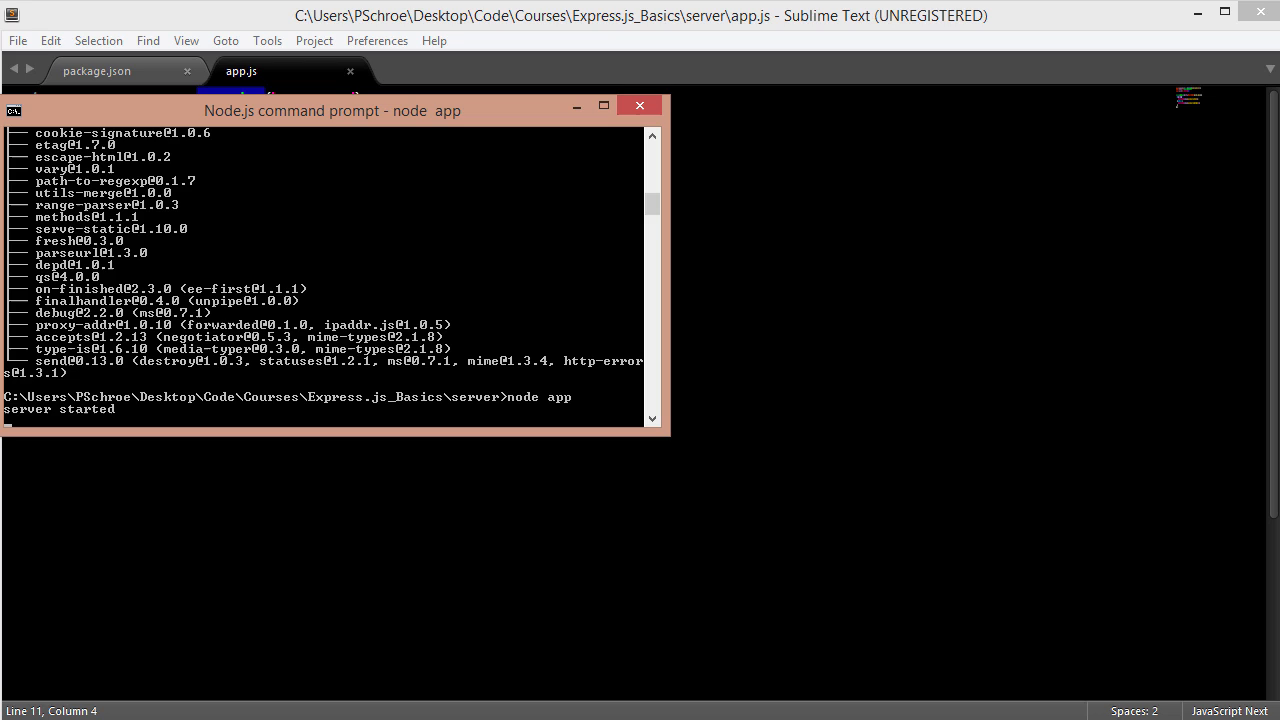
# Stop the running server with Ctrl+C and rerun node app.
pyautogui.press('ctrl+c')
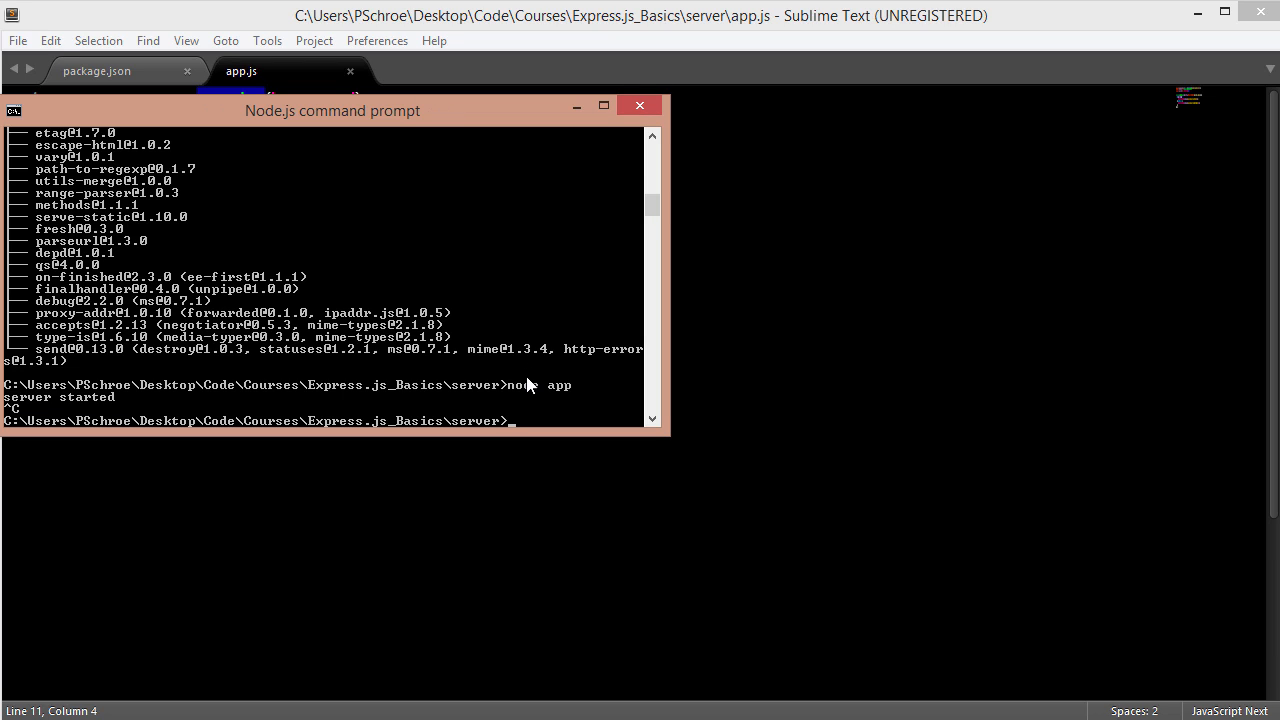
pyautogui.write('node app')
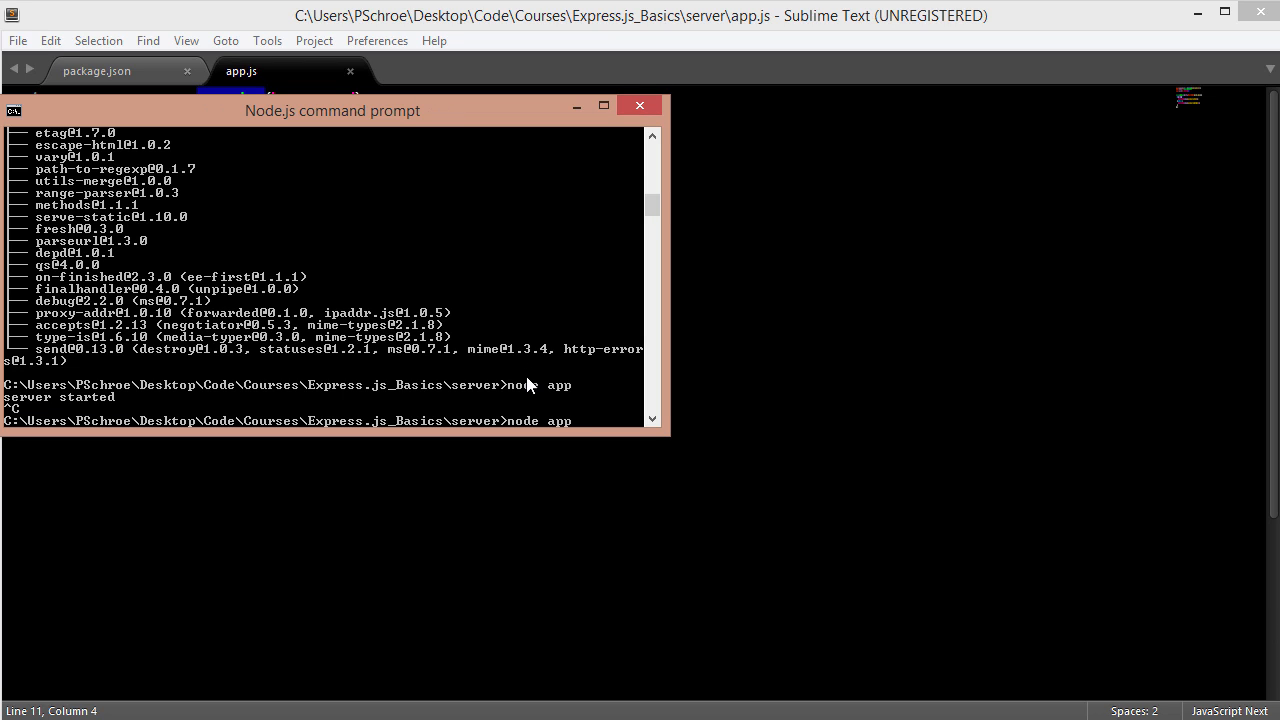
pyautogui.press('enter')
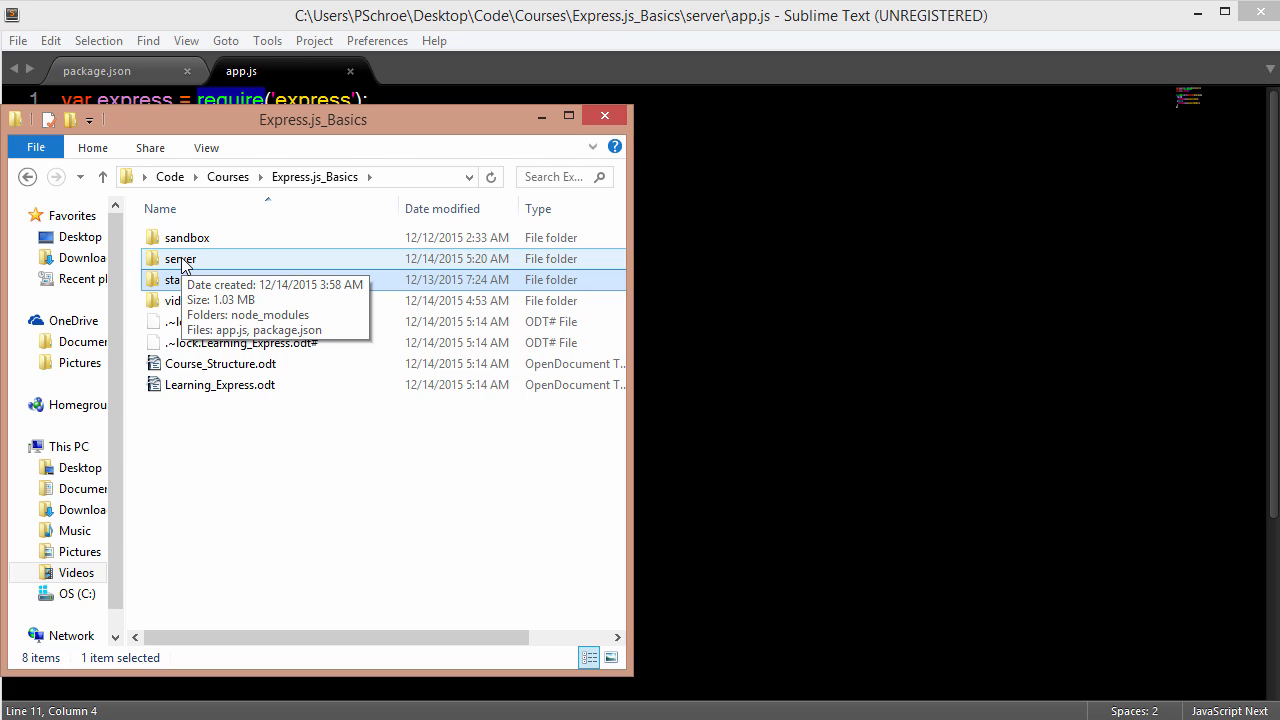
# Browse back from the server folder and open starterApp's app.js in Sublime Text.
pyautogui.doubleClick(181, 258)
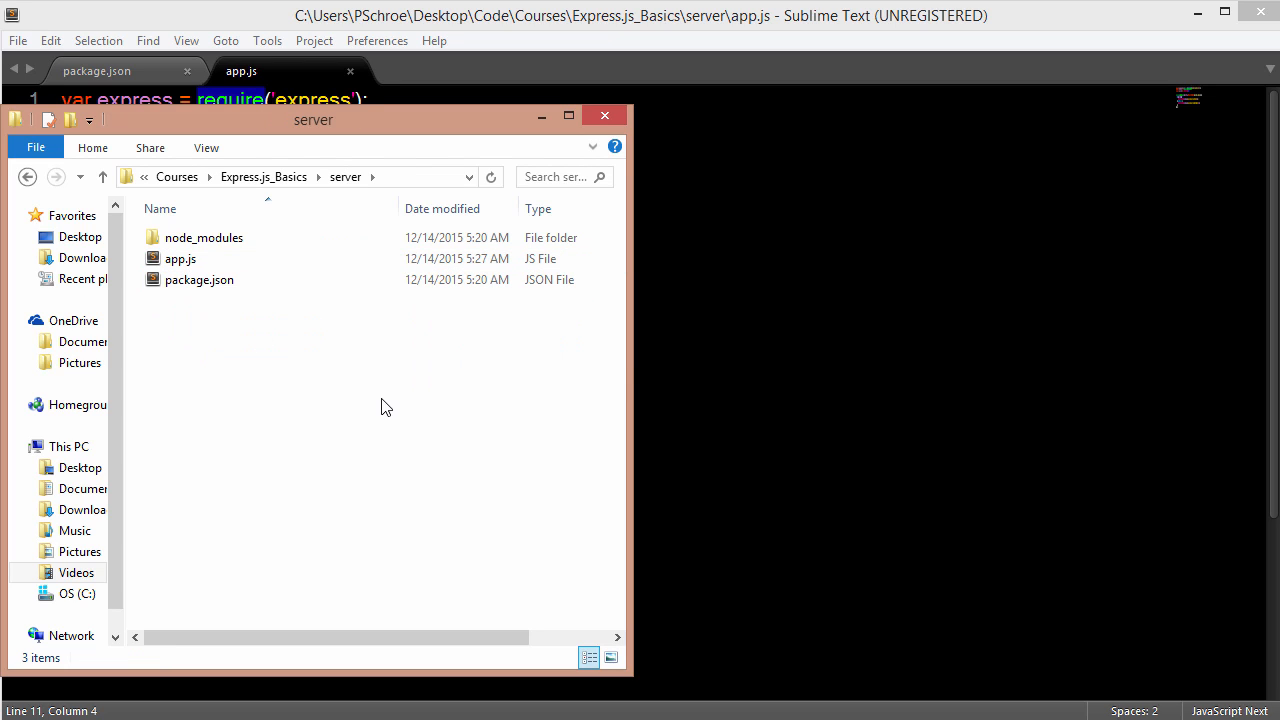
pyautogui.click(180, 258)
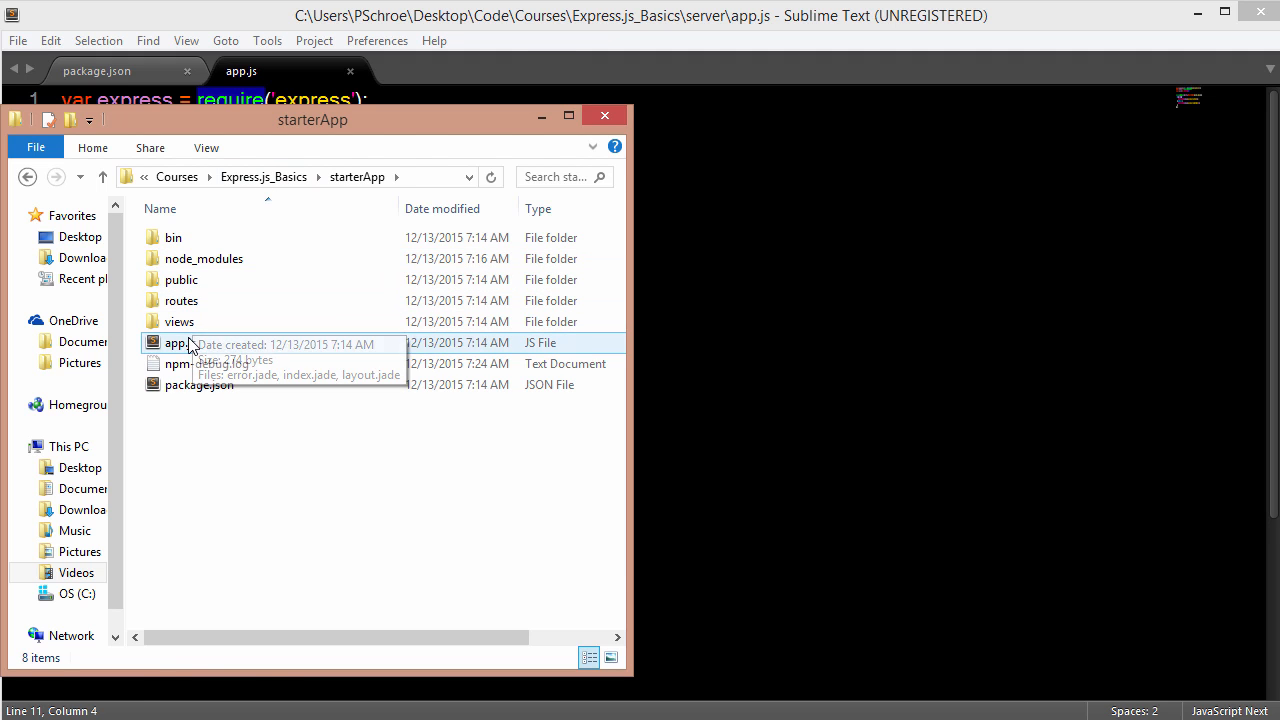
pyautogui.doubleClick(174, 343)
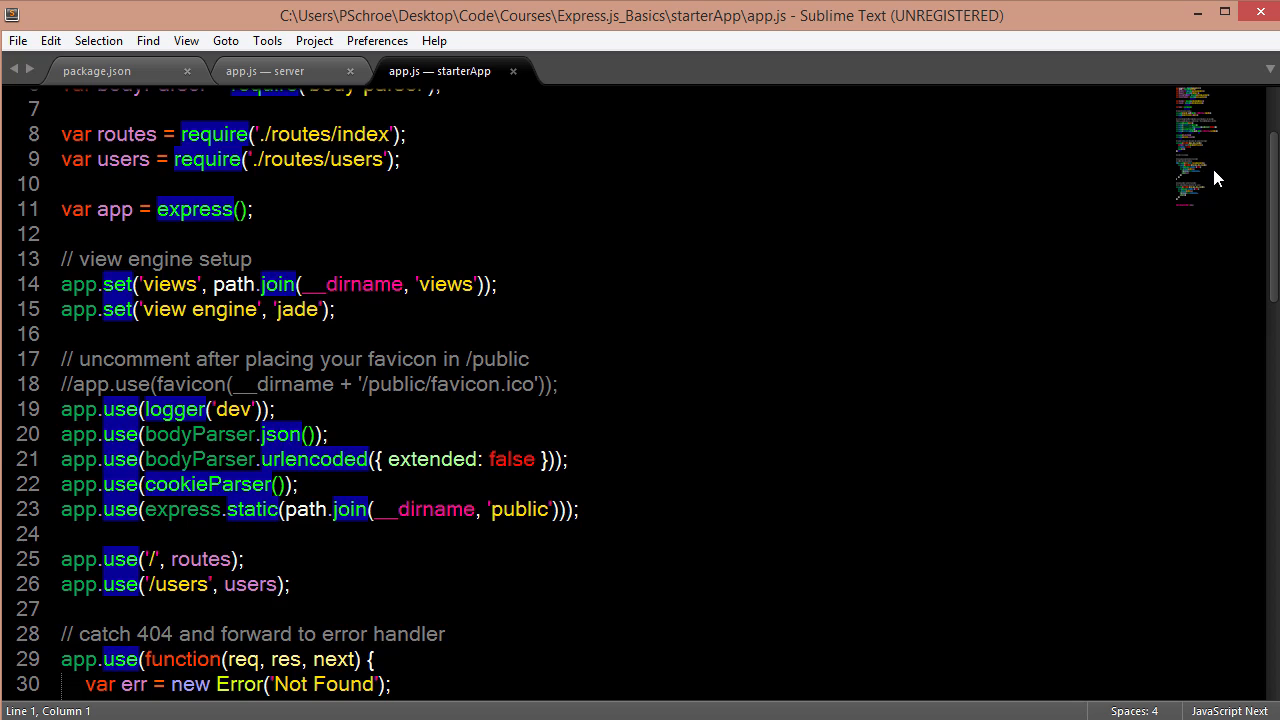
pyautogui.scroll(3)
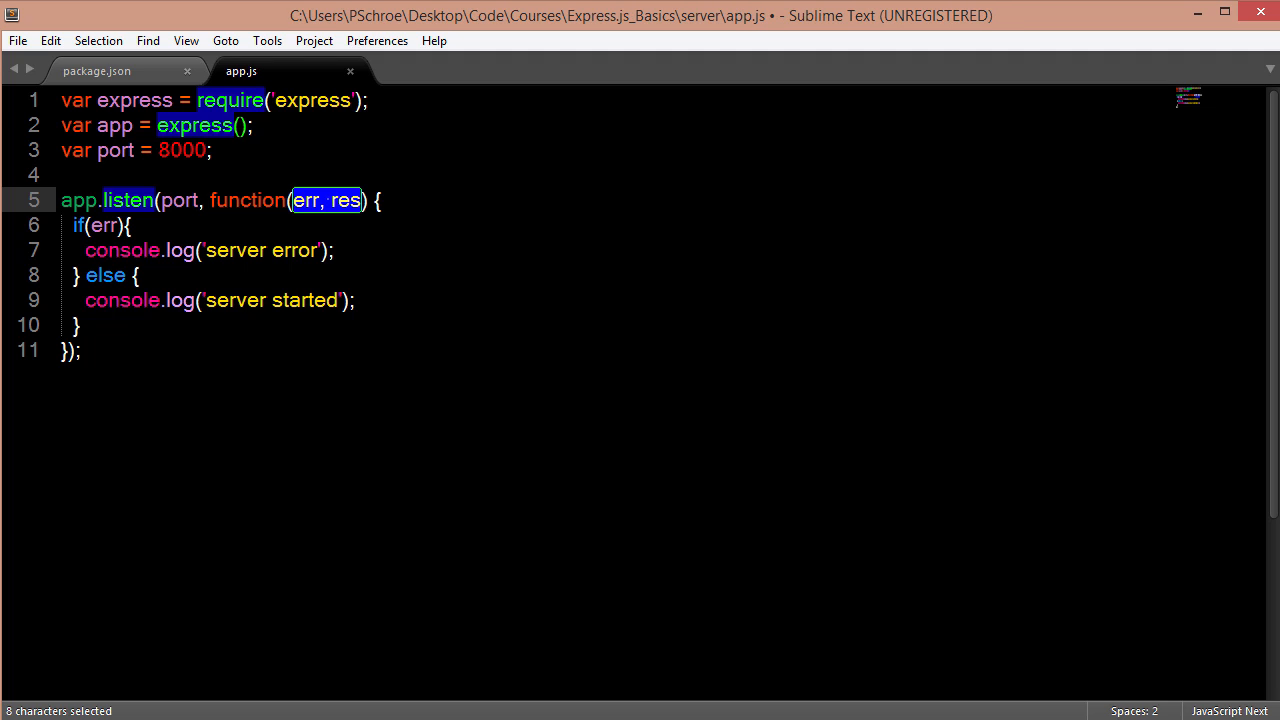
# Remove the err, res parameters and replace the if/else block with a console.log statement.
pyautogui.press('Delete')
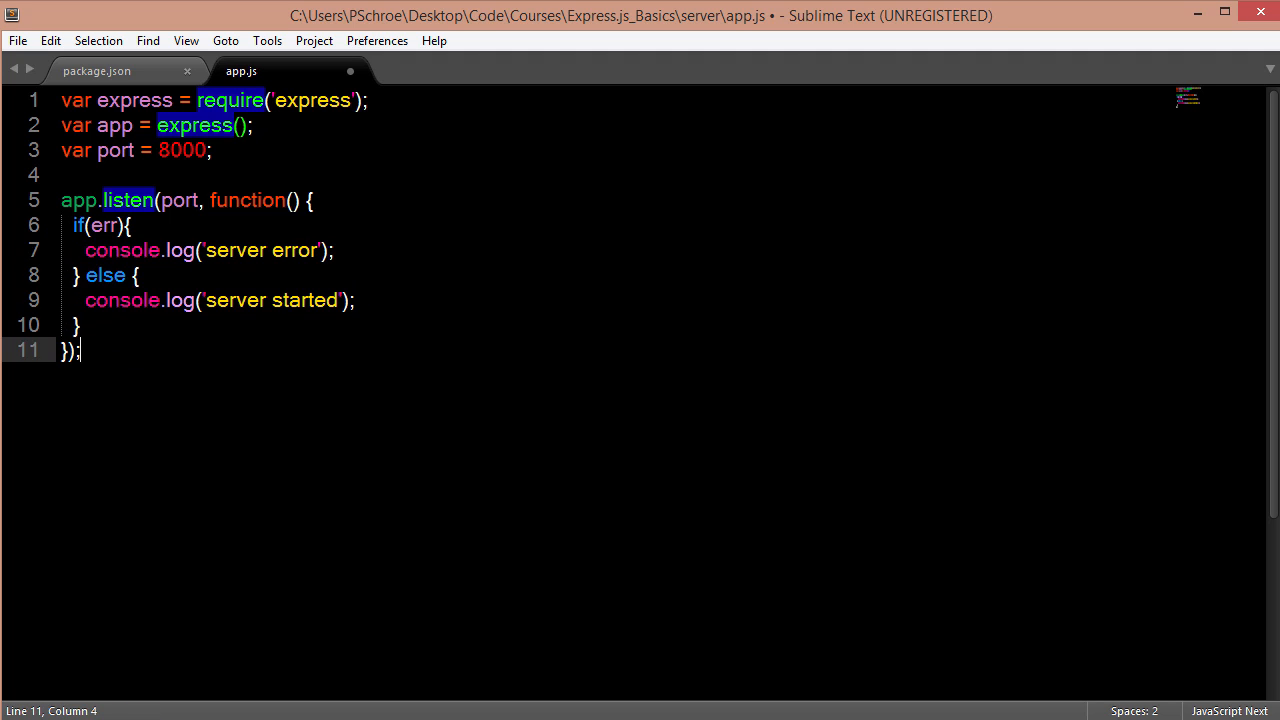
pyautogui.moveTo(73, 225); pyautogui.dragTo(81, 325)
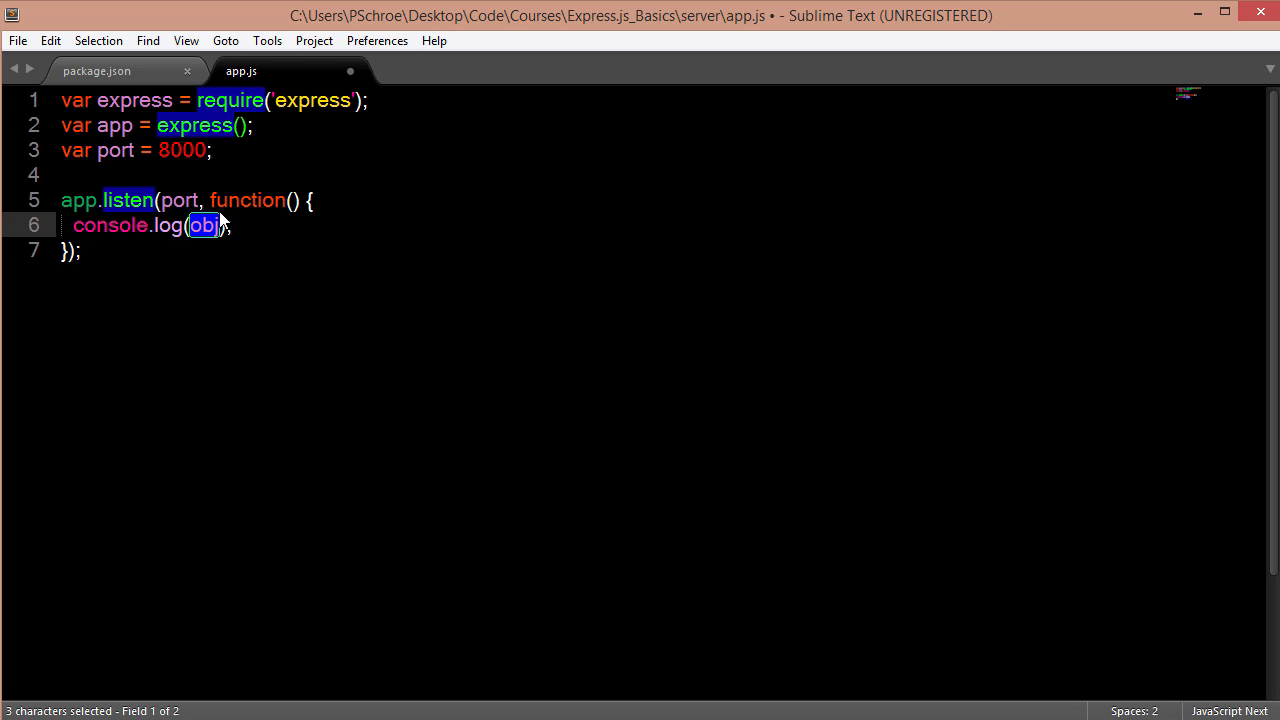
pyautogui.write('s')
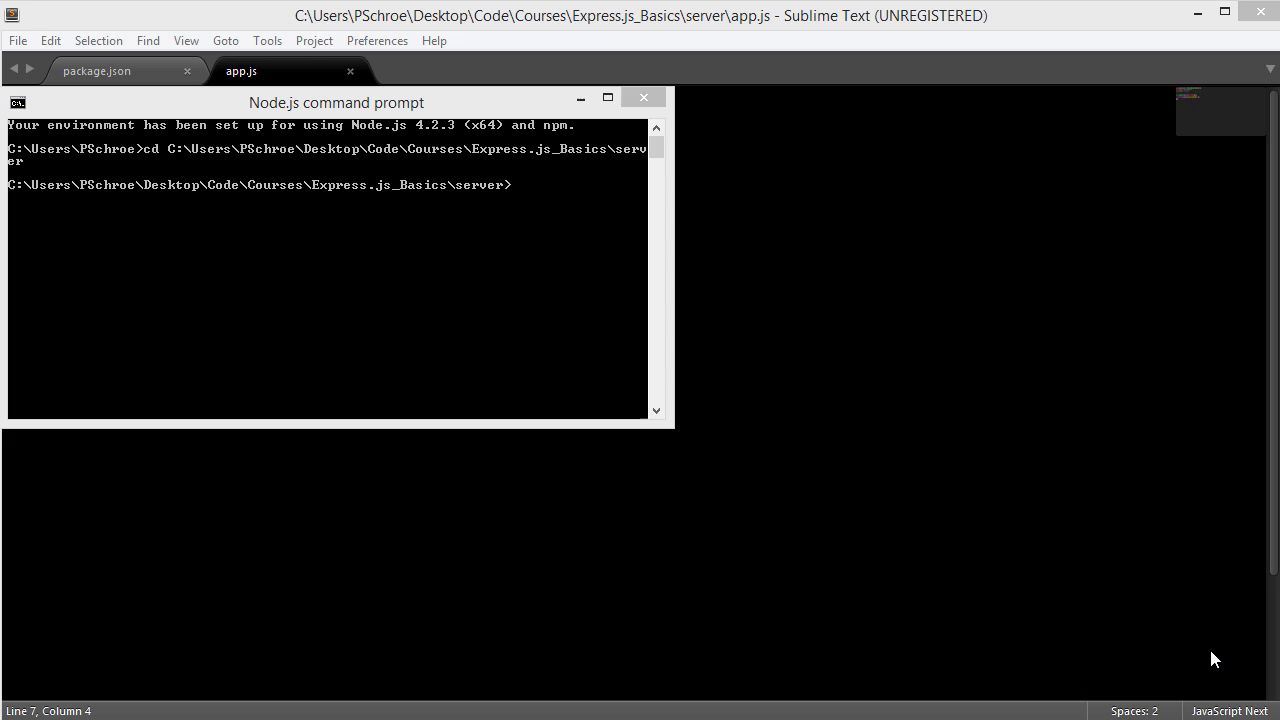
pyautogui.moveTo(547, 290)
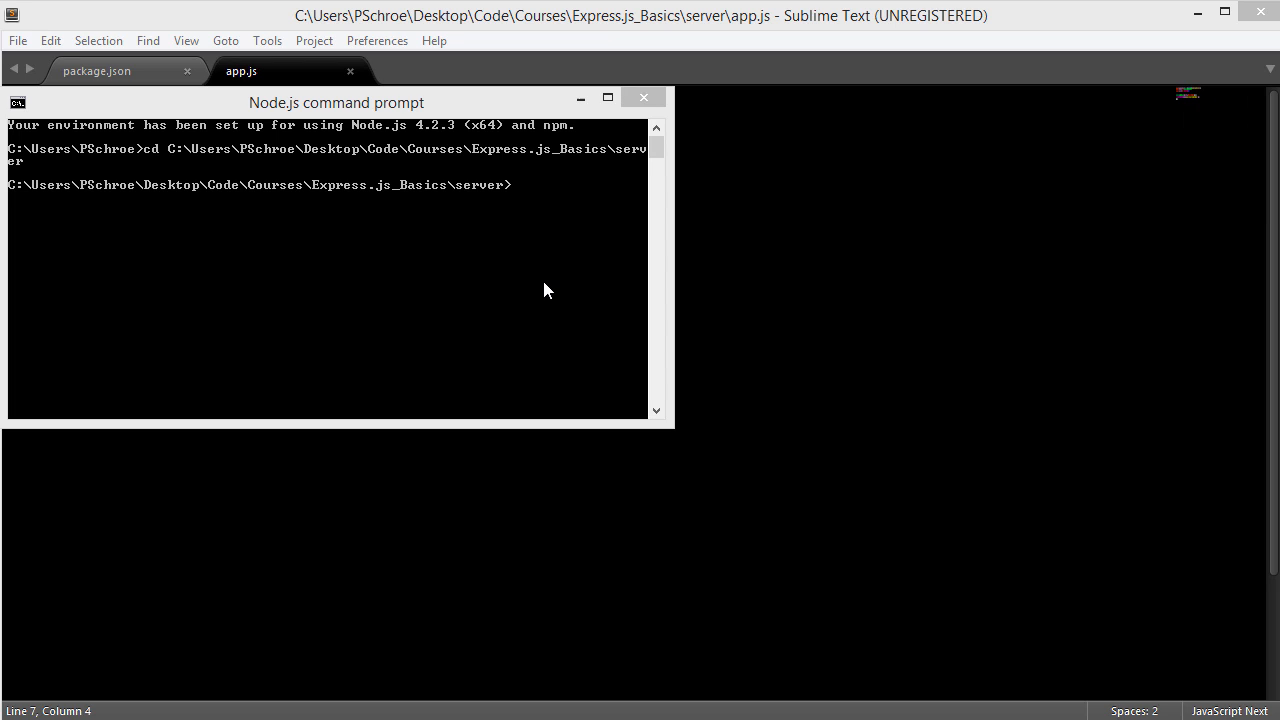
# Install nodemon globally with npm, then launch app.js with 'nodemon app'.
pyautogui.write('npm ins')
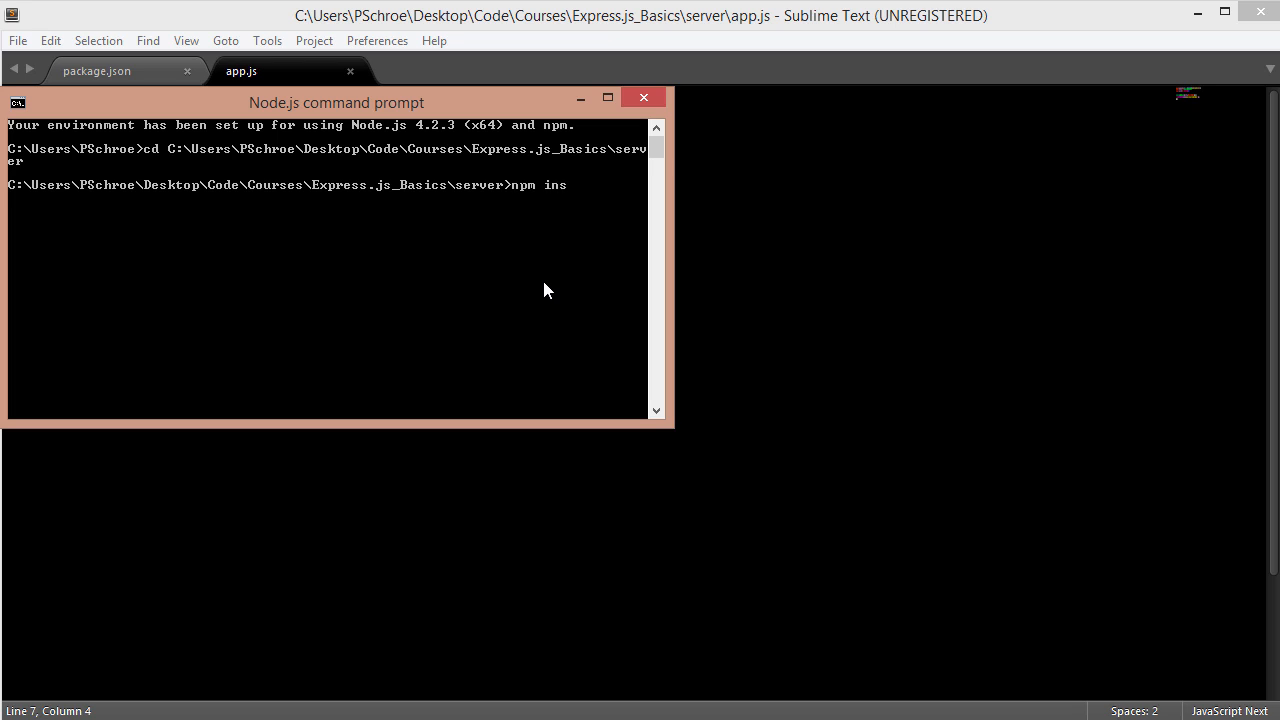
pyautogui.write('tall -g')
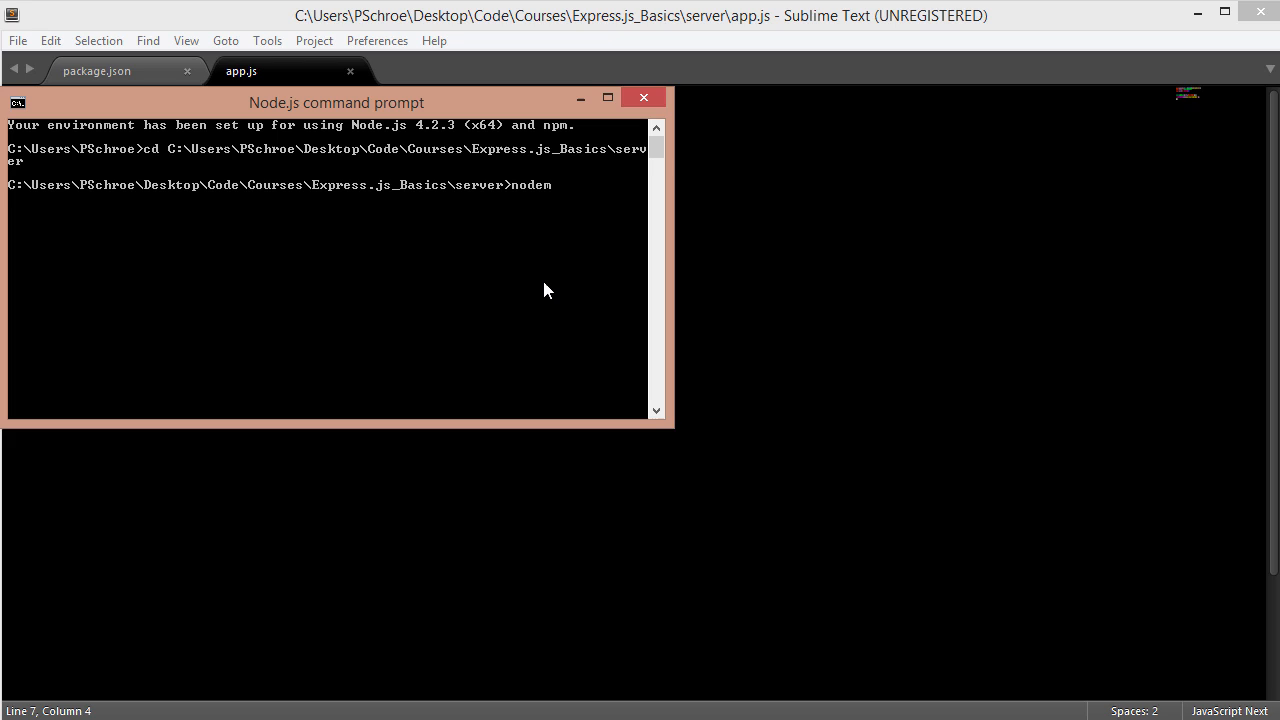
pyautogui.write('on')
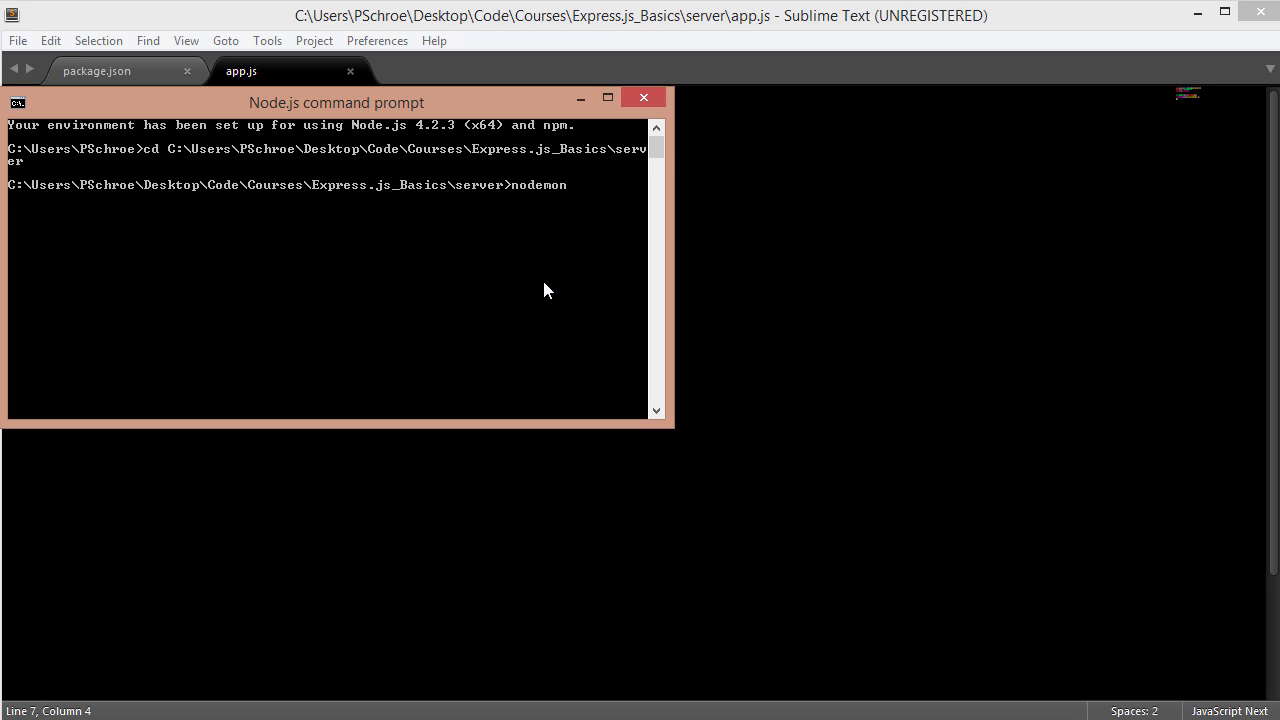
pyautogui.write('app')
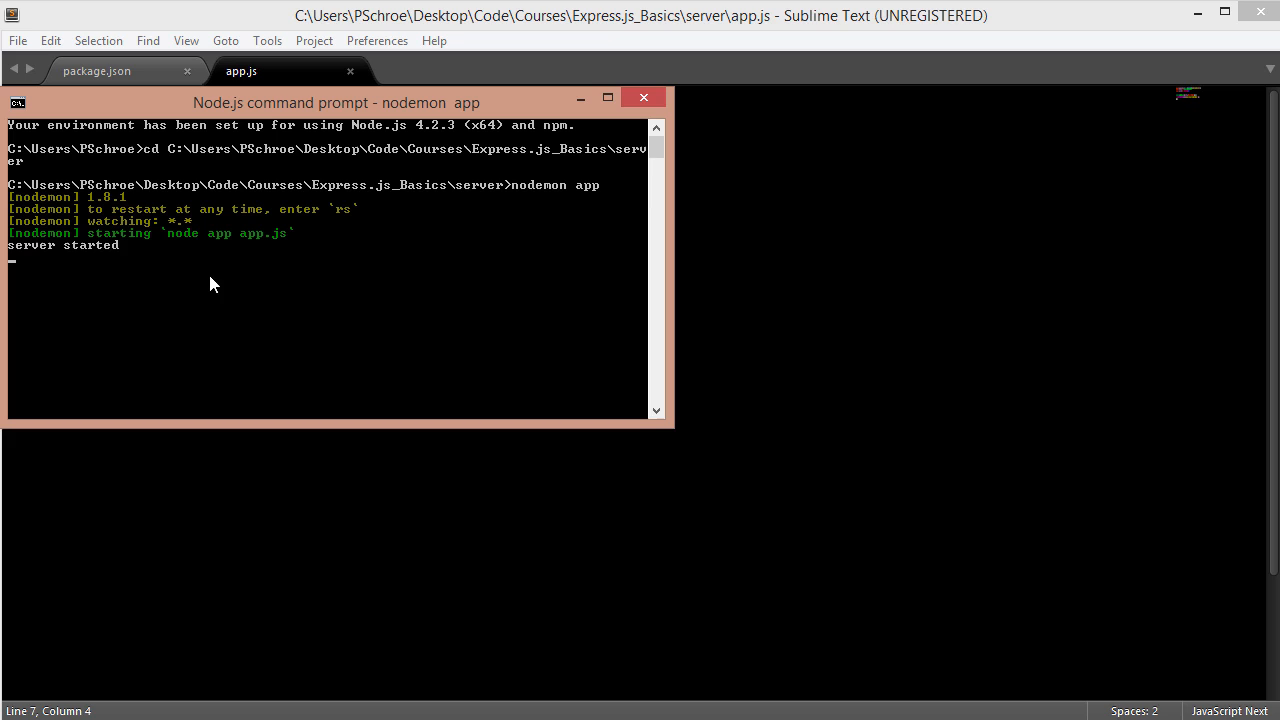
pyautogui.moveTo(202, 279)
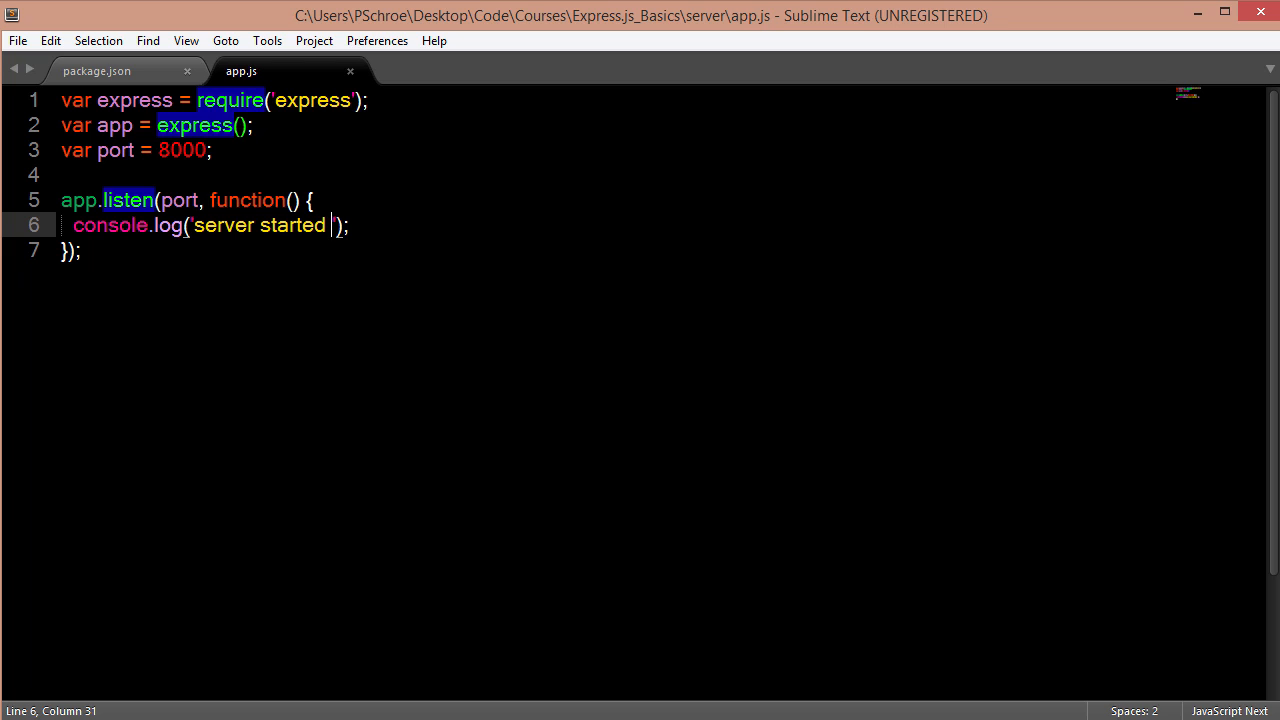
# Extend the console.log message to read 'server started on port 8000'.
pyautogui.write('on port 80')
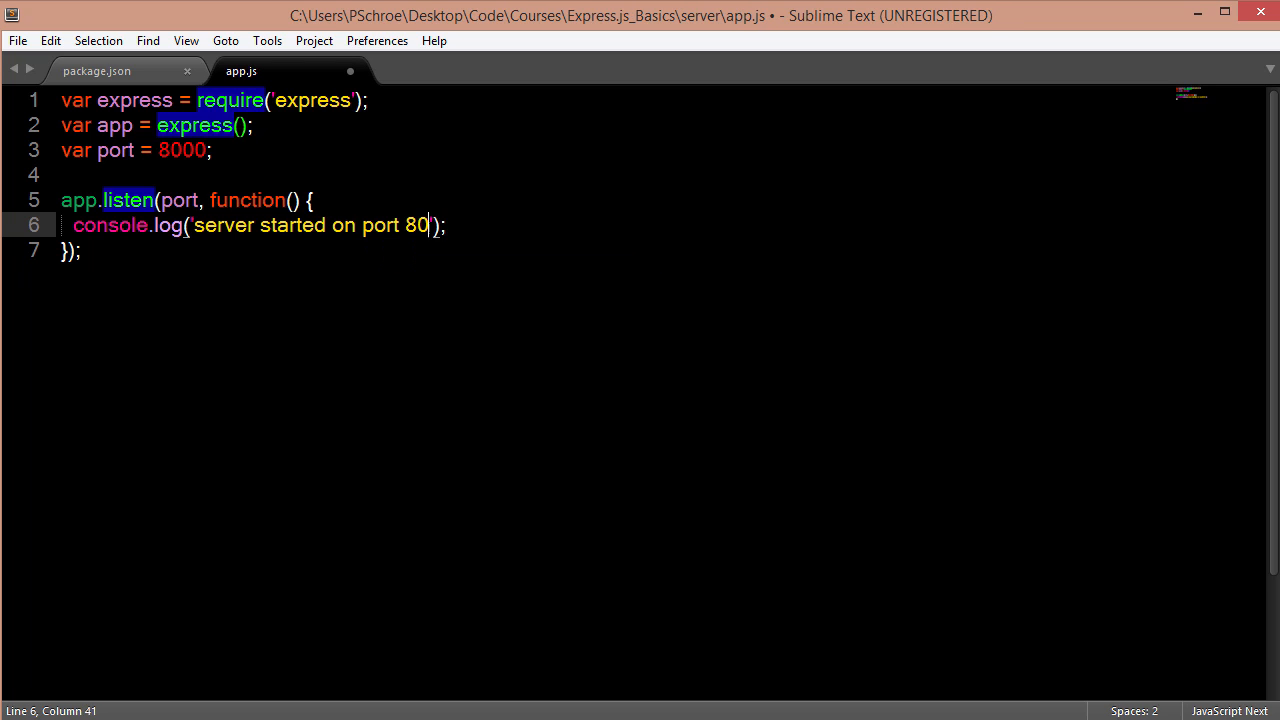
pyautogui.write('00')
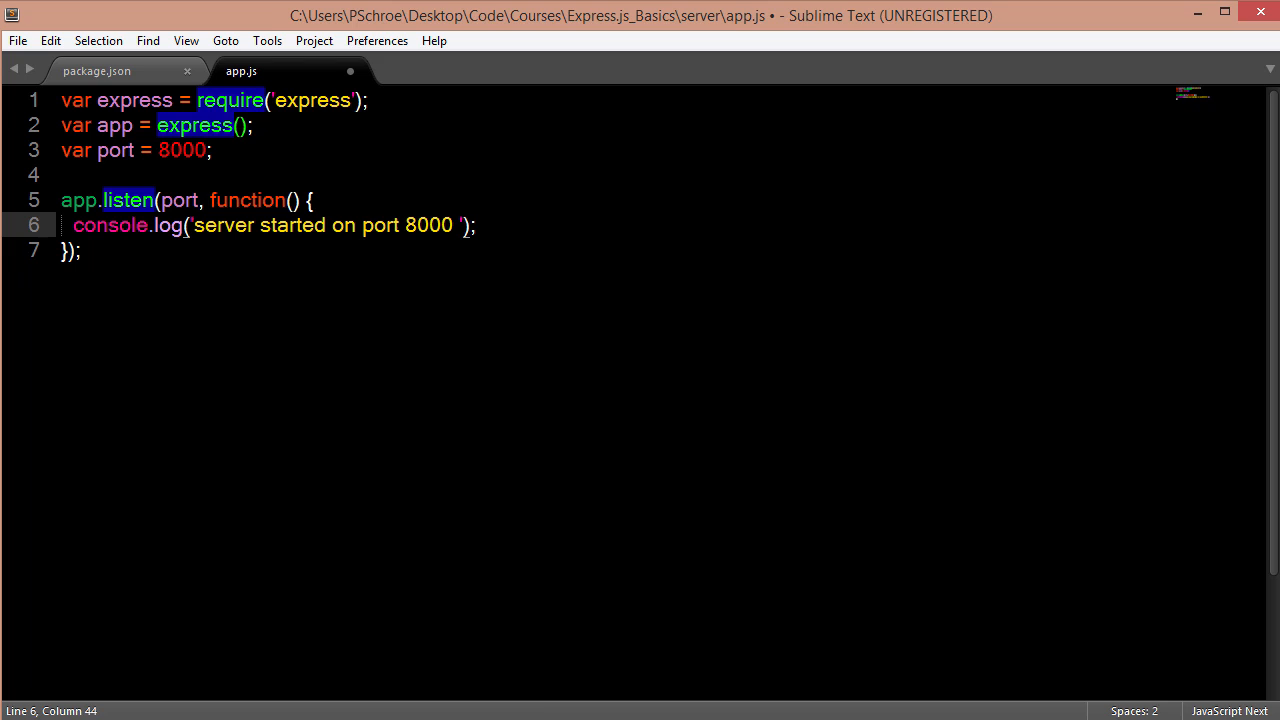